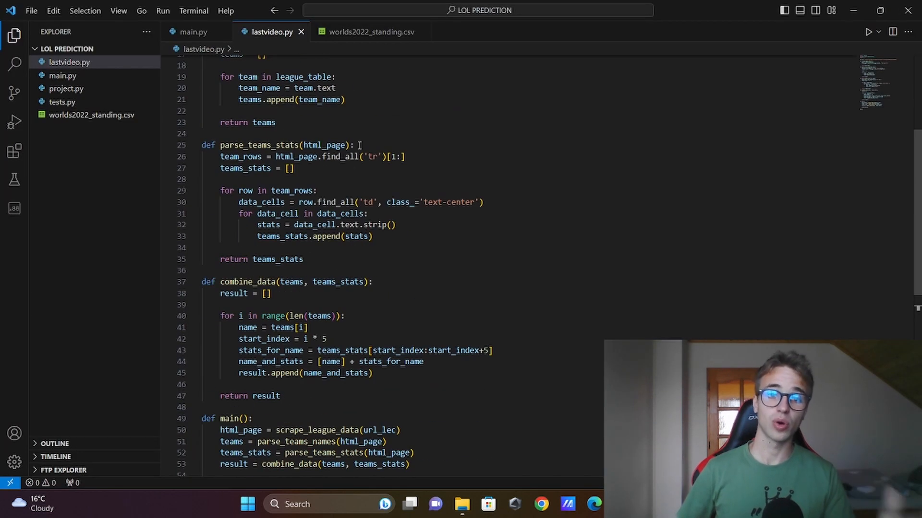
- Review the LOL-Prediction-ML-project GitHub repository, which holds only main.py from the part 1 commit
{"action": "left_click", "coordinate": [372, 31]}
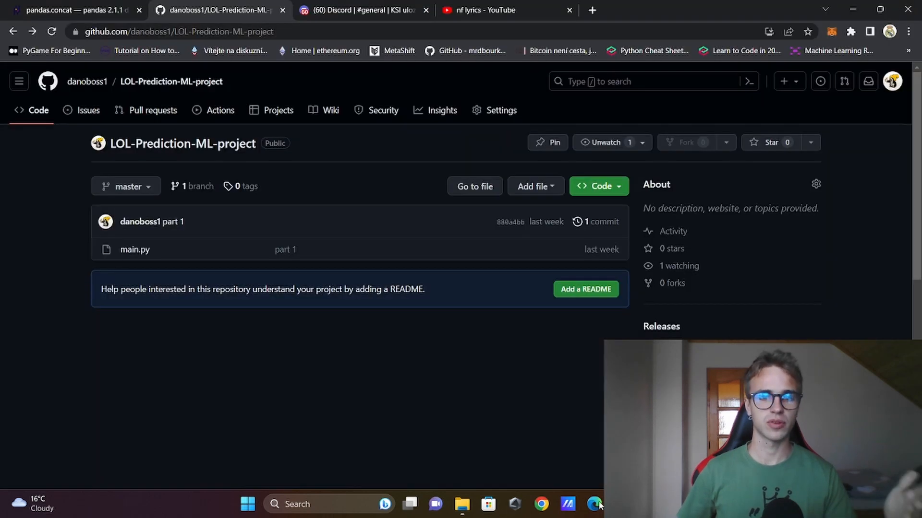
{"action": "mouse_move", "coordinate": [319, 238]}
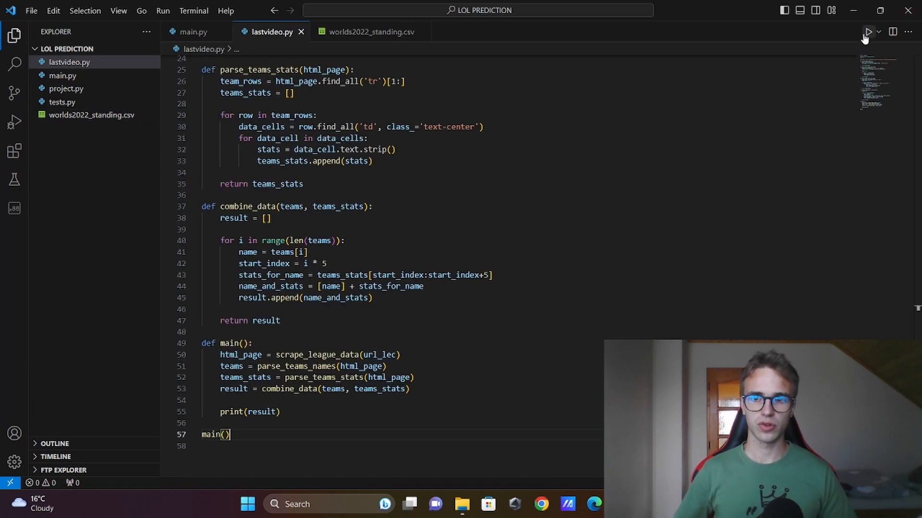
- Run lastvideo.py to print each LEC team's name and stats in the terminal
{"action": "left_click", "coordinate": [869, 32]}
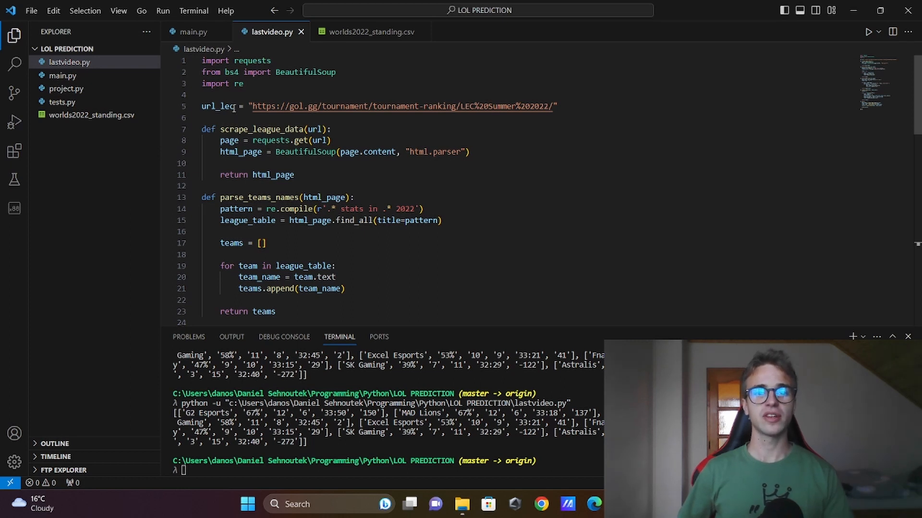
{"action": "mouse_move", "coordinate": [218, 107]}
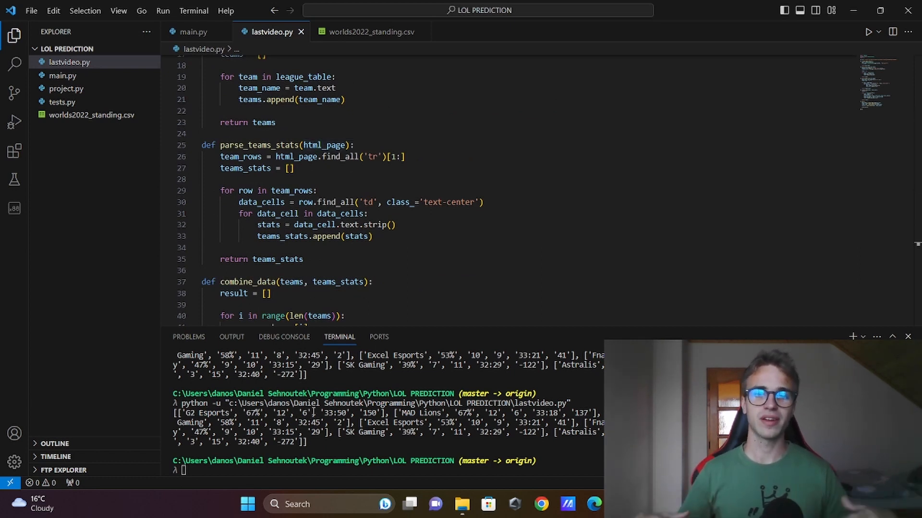
{"action": "mouse_move", "coordinate": [397, 265]}
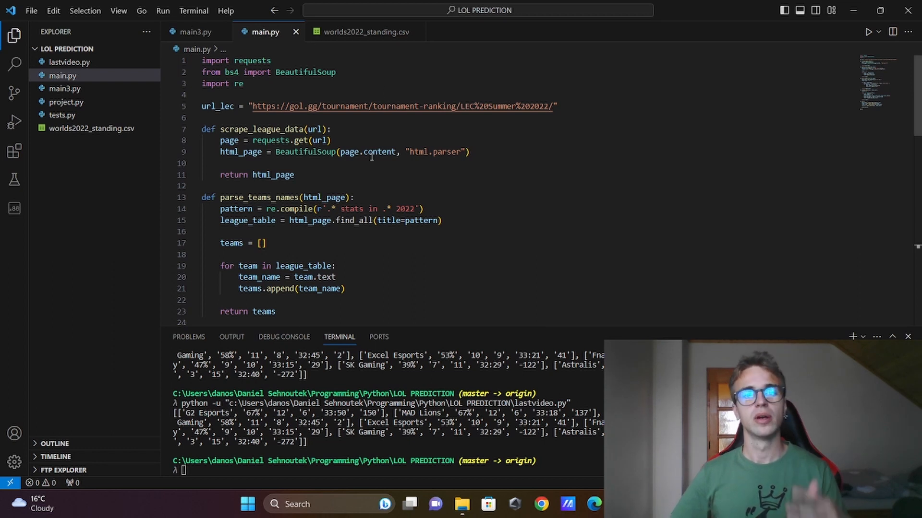
{"action": "mouse_move", "coordinate": [228, 105]}
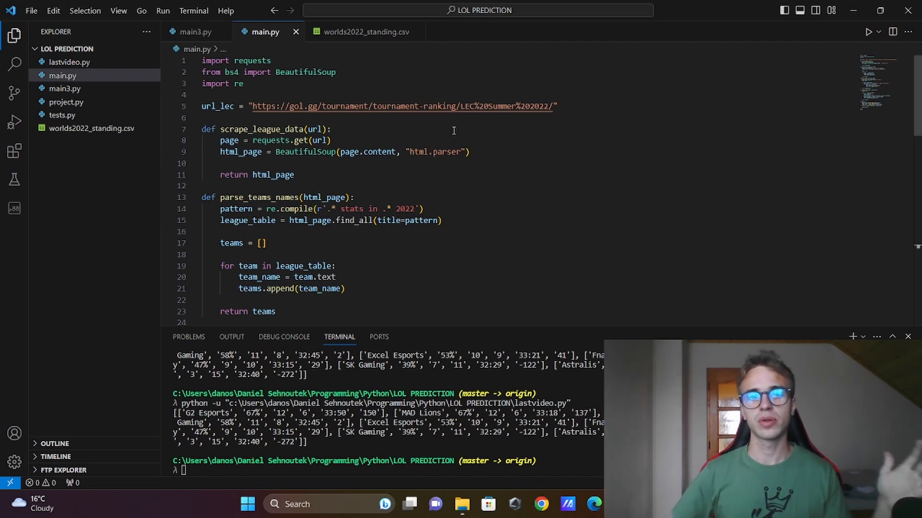
{"action": "mouse_move", "coordinate": [302, 152]}
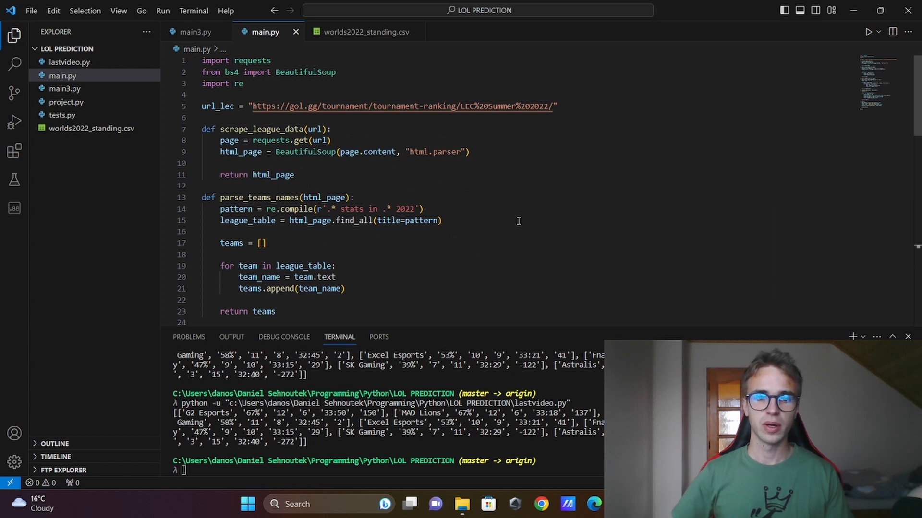
- Scroll through main.py's scraping and data-combining functions
{"action": "scroll", "scroll_direction": "down", "scroll_amount": 3}
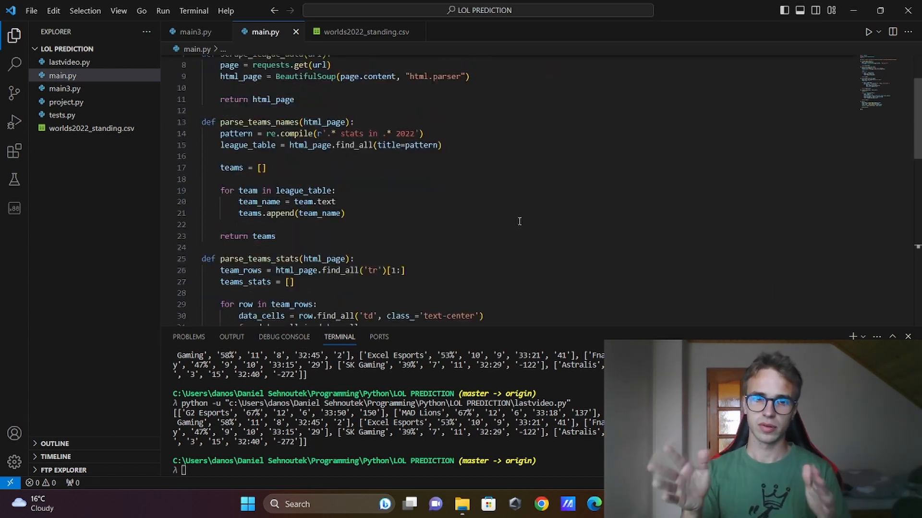
{"action": "scroll", "scroll_direction": "down", "scroll_amount": 3}
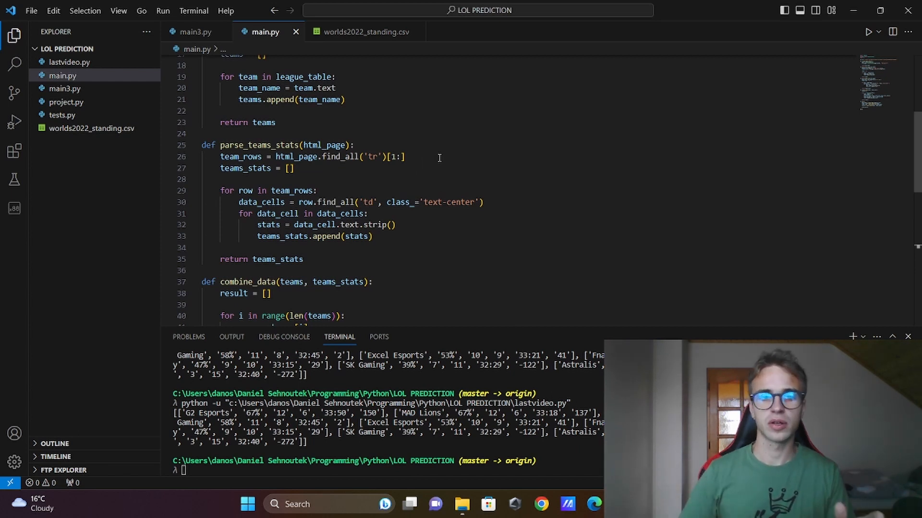
{"action": "scroll", "scroll_direction": "down", "scroll_amount": 3}
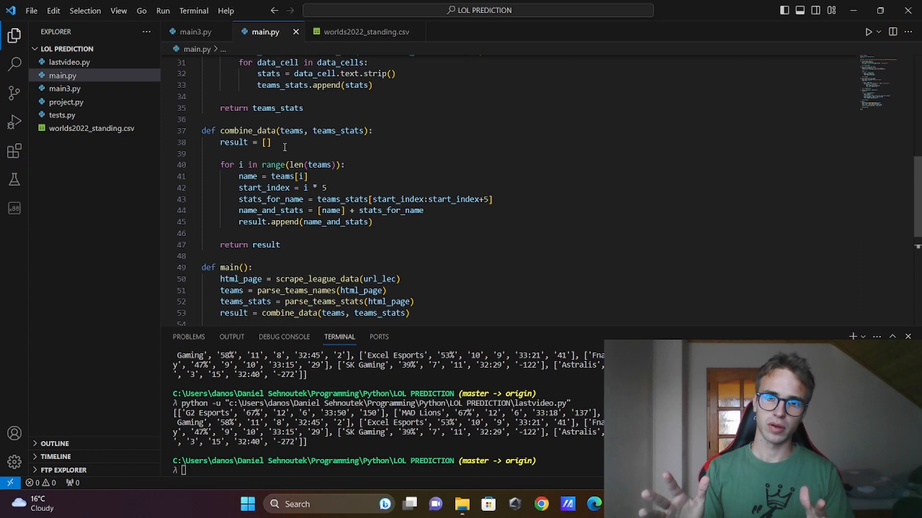
{"action": "scroll", "scroll_direction": "down", "scroll_amount": 3}
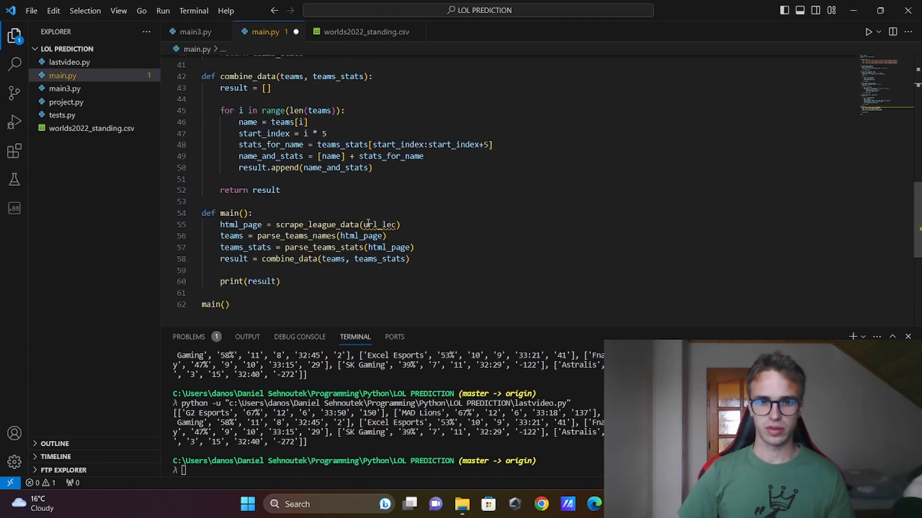
{"action": "mouse_move", "coordinate": [240, 225]}
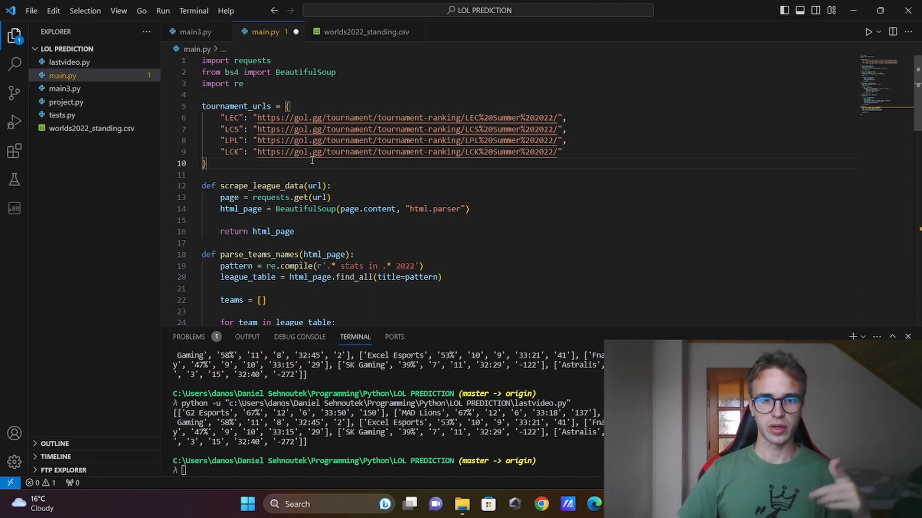
{"action": "mouse_move", "coordinate": [312, 118]}
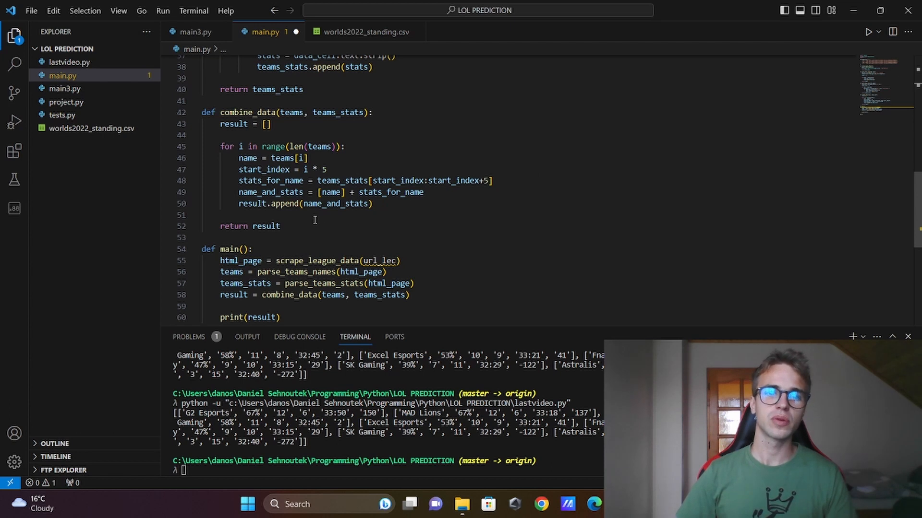
- Declare data_frame_from_list(list) above main() and add 'import pandas as pd' at the top
{"action": "type", "text": "def"}
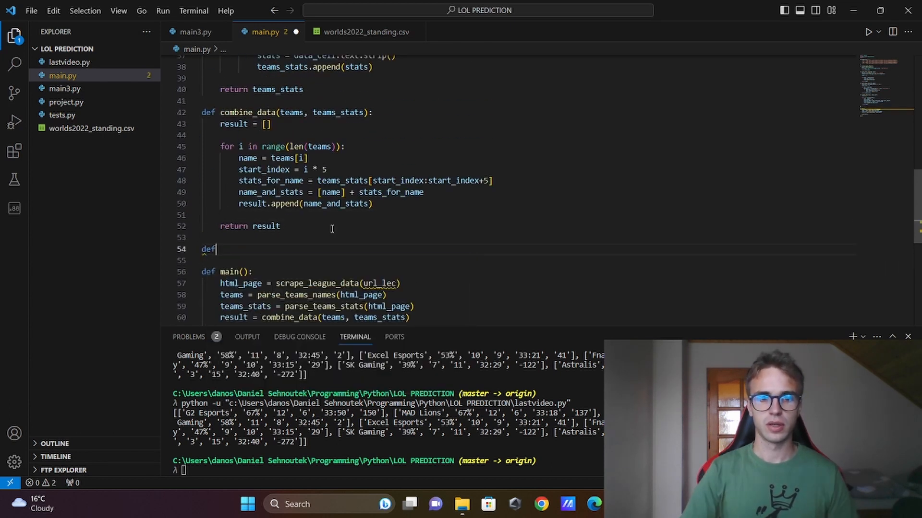
{"action": "type", "text": "dat"}
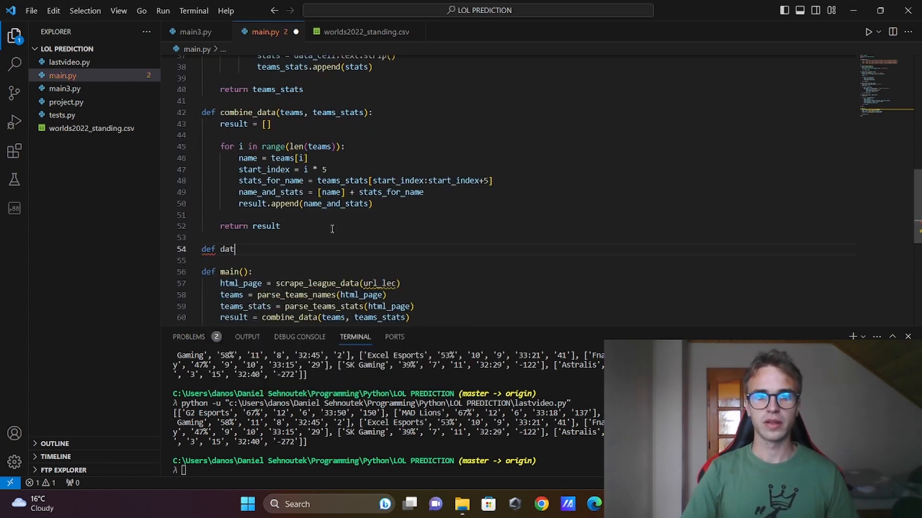
{"action": "type", "text": "a_frame_from_list(list):"}
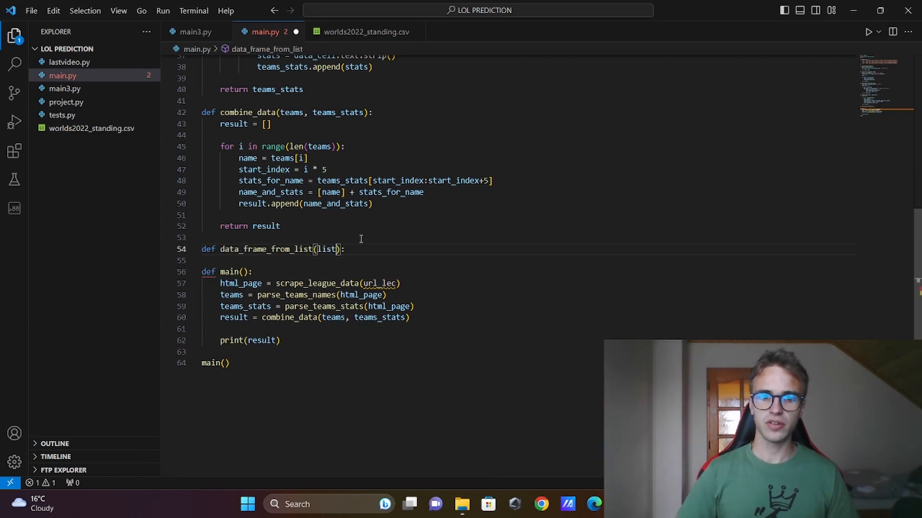
{"action": "key", "text": "Enter"}
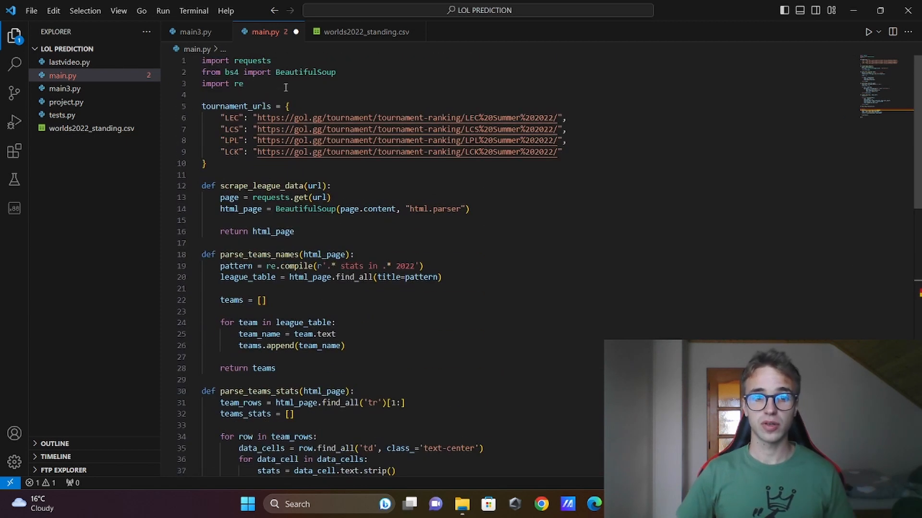
{"action": "type", "text": "import pan"}
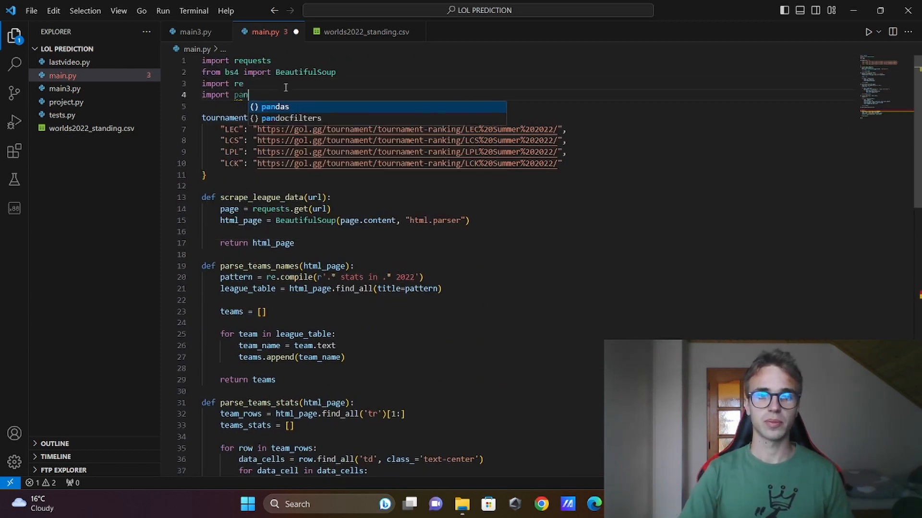
{"action": "type", "text": "das as pd"}
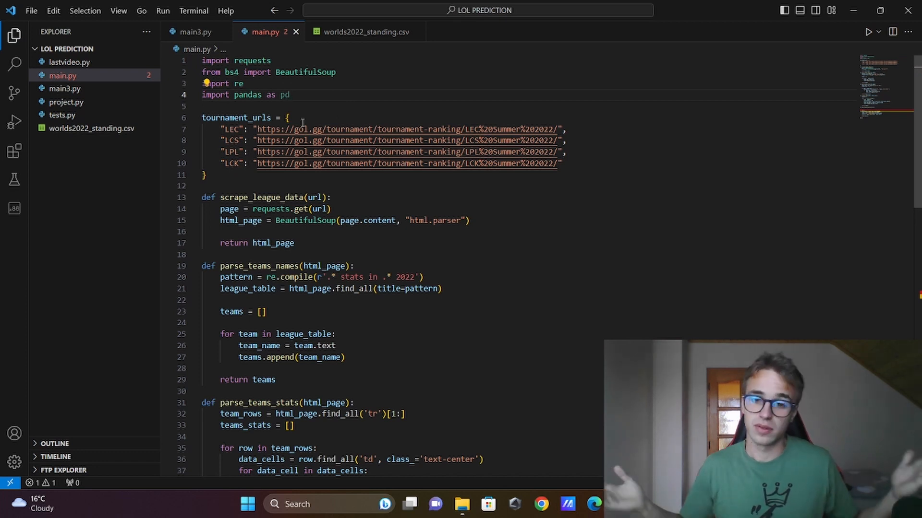
{"action": "scroll", "scroll_direction": "down", "scroll_amount": 3}
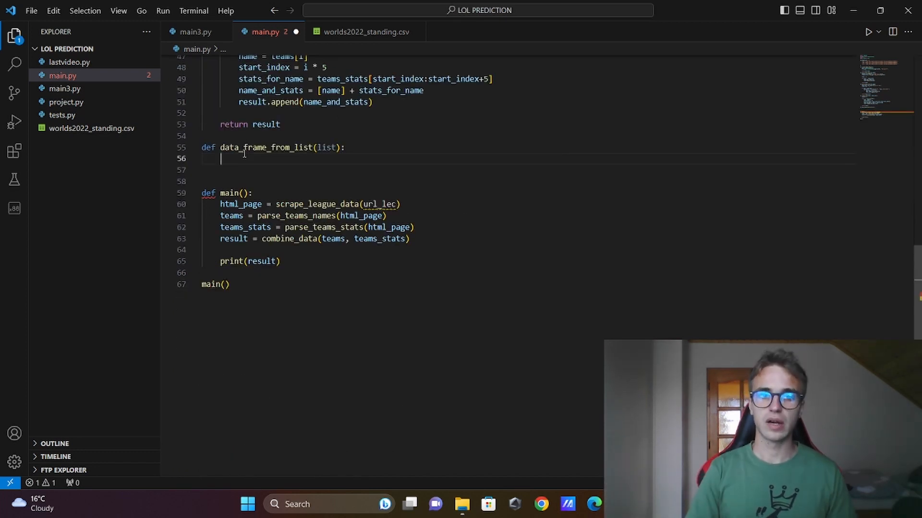
- Build df = pd.DataFrame(list) with team_name, winrate, wins, loses, game duration, GPM columns, and return df
{"action": "type", "text": "df ="}
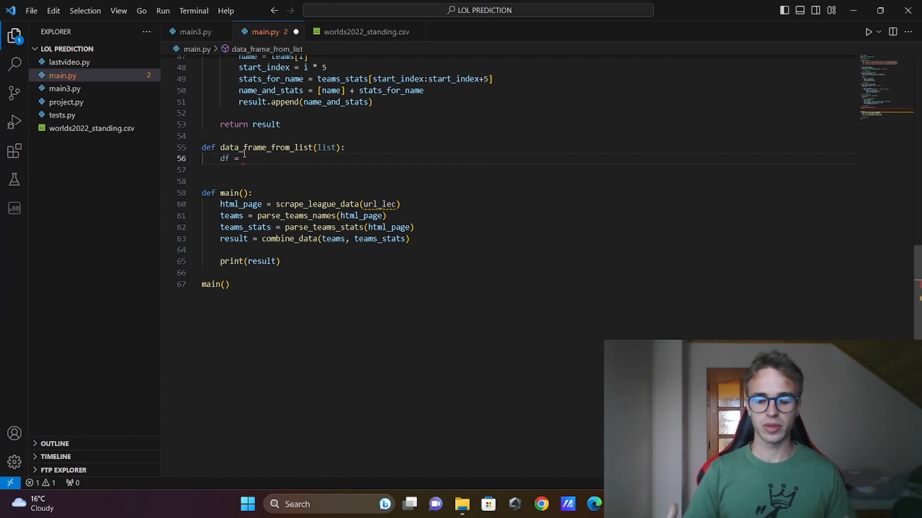
{"action": "type", "text": "pd.Da"}
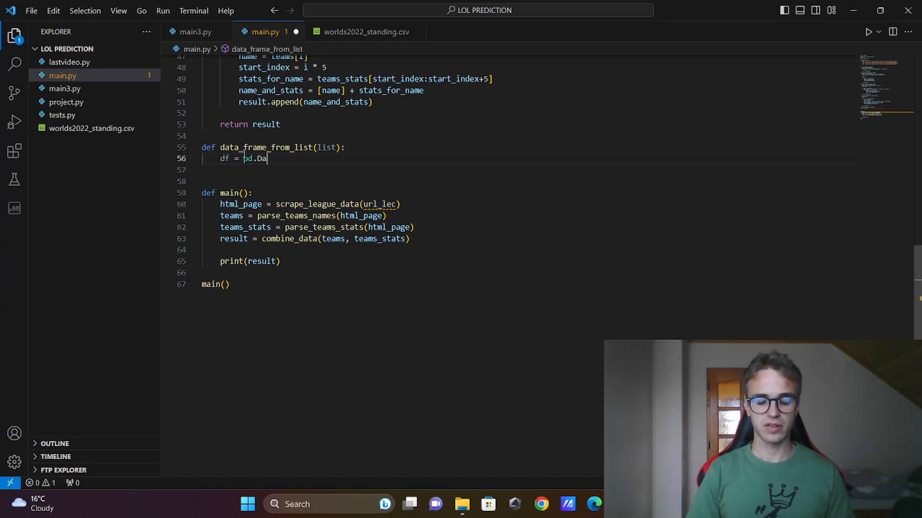
{"action": "type", "text": "taFrame"}
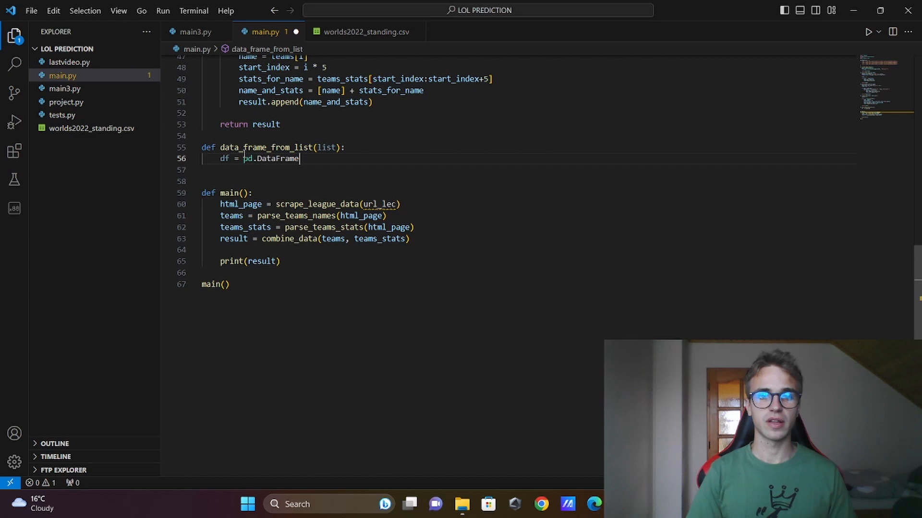
{"action": "type", "text": "(list)"}
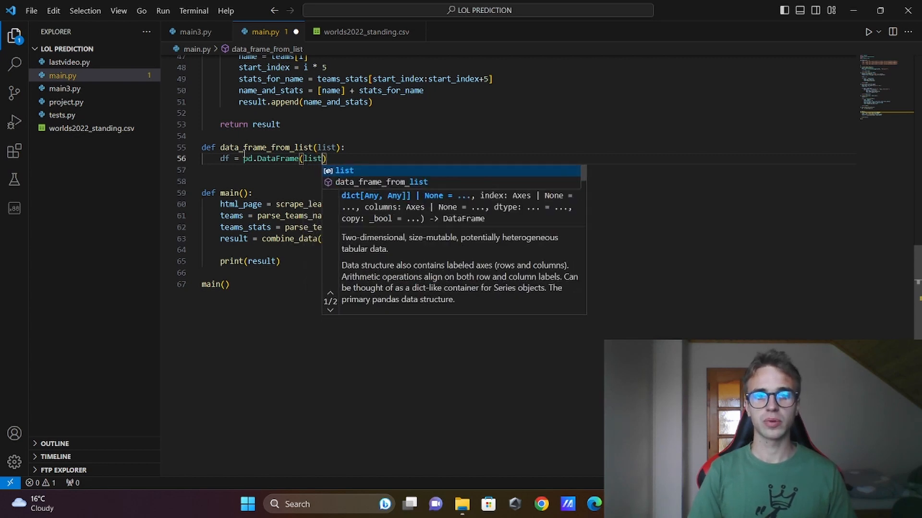
{"action": "type", "text": ","}
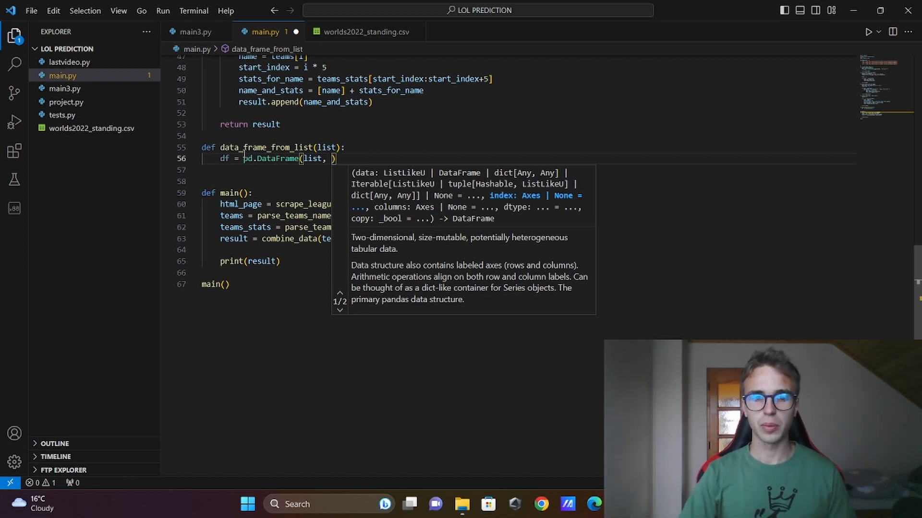
{"action": "type", "text": "columns"}
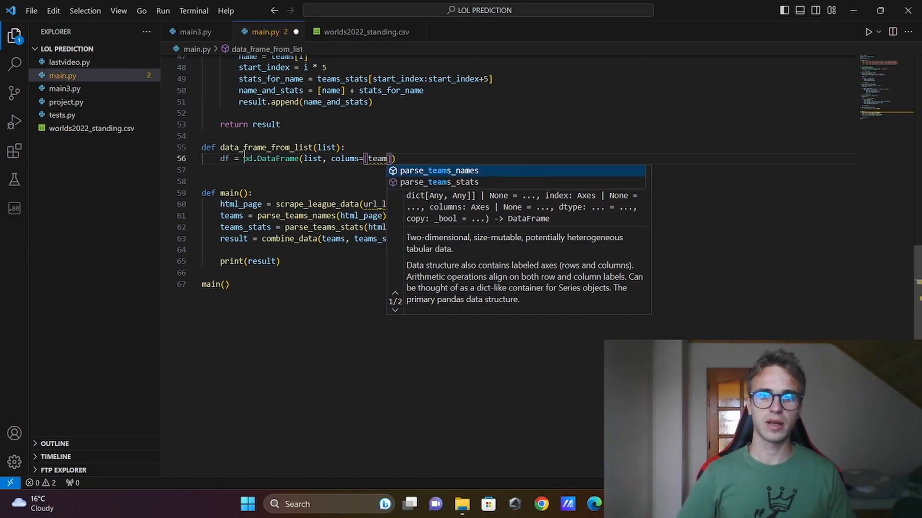
{"action": "type", "text": "'team_name', 'winrate', 'w"}
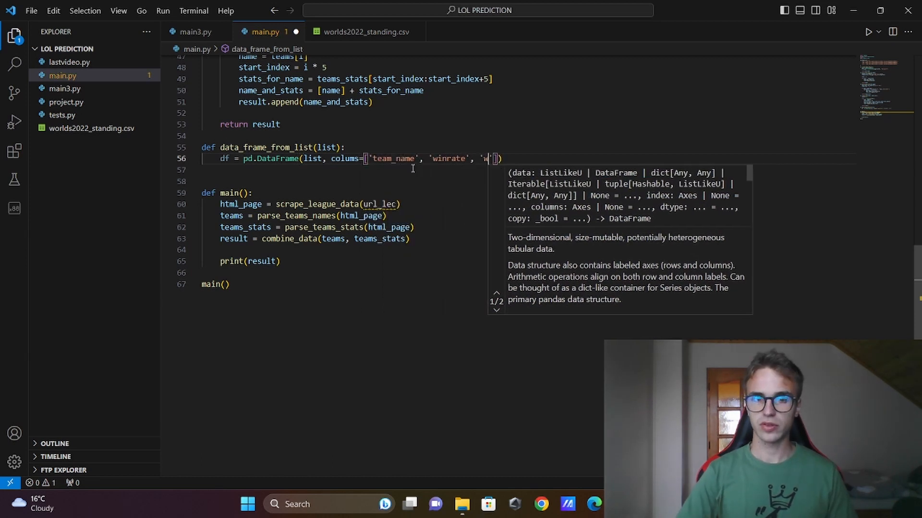
{"action": "type", "text": "'wins', 'loses', 'game duration"}
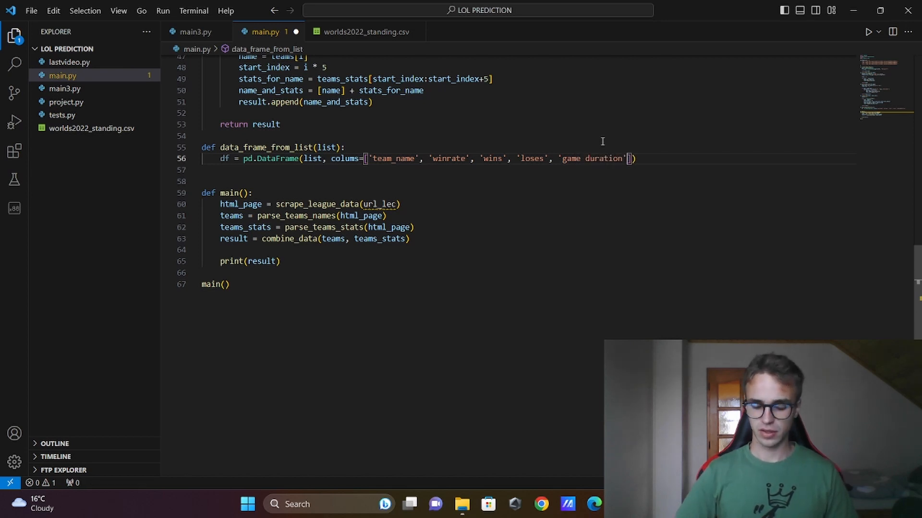
{"action": "type", "text": "'G'"}
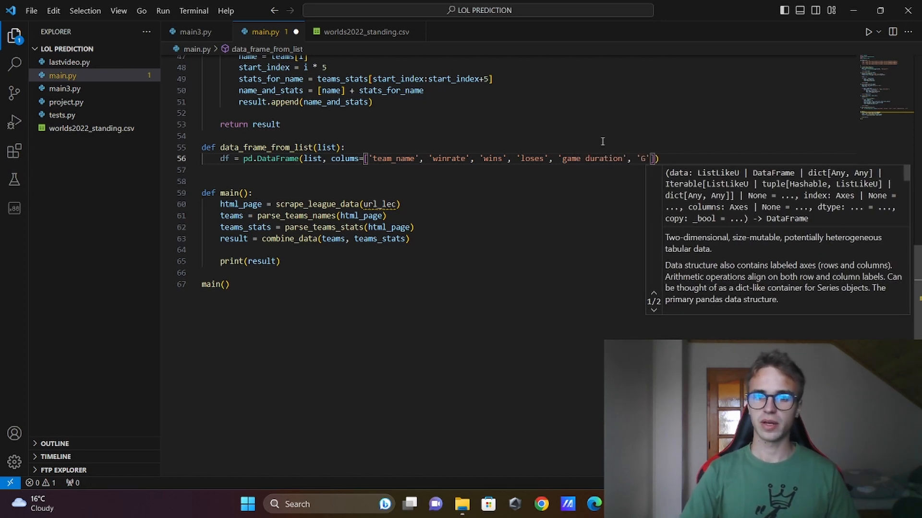
{"action": "type", "text": "PM"}
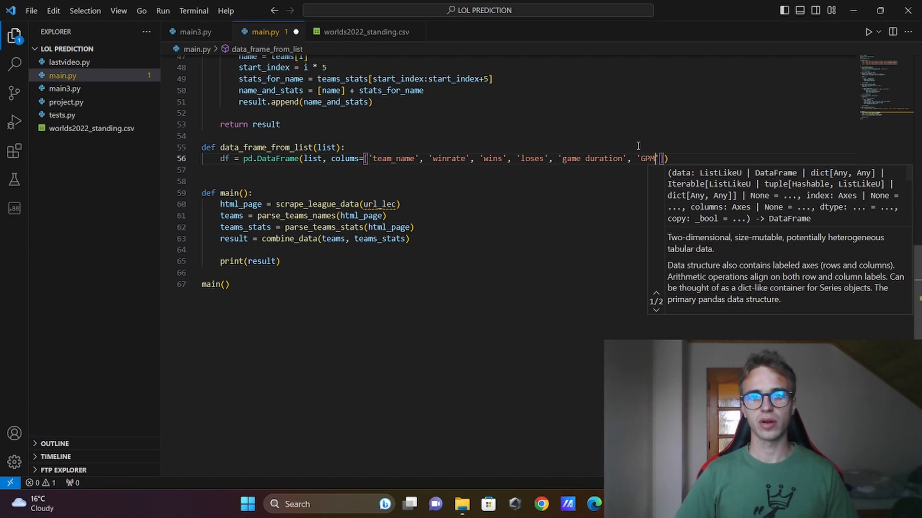
{"action": "type", "text": "return"}
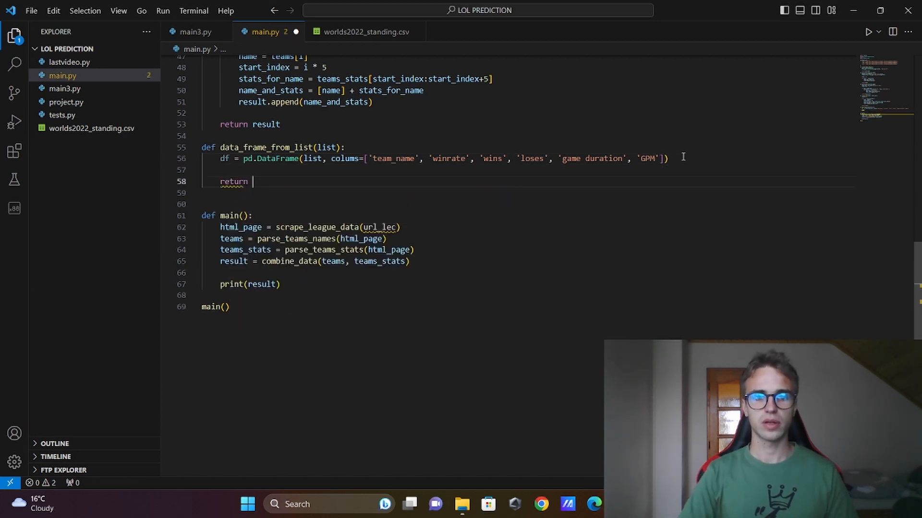
{"action": "type", "text": "df"}
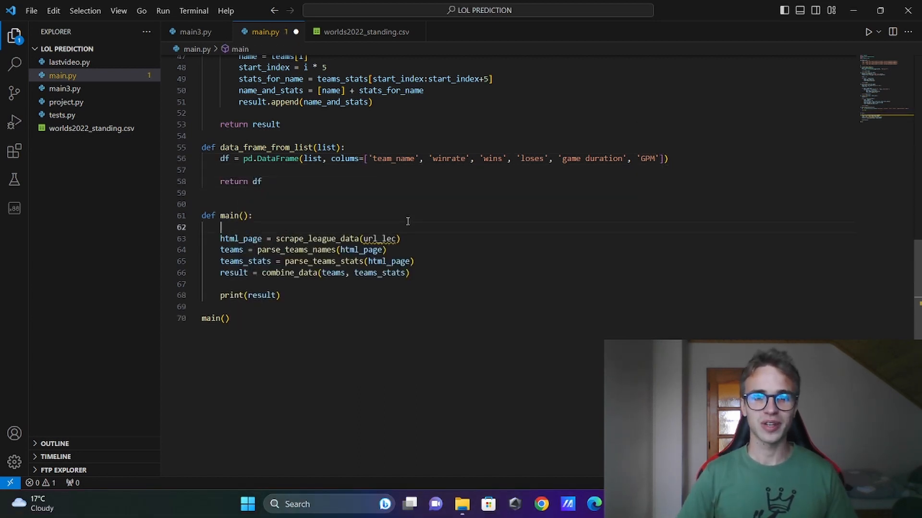
{"action": "mouse_move", "coordinate": [256, 235]}
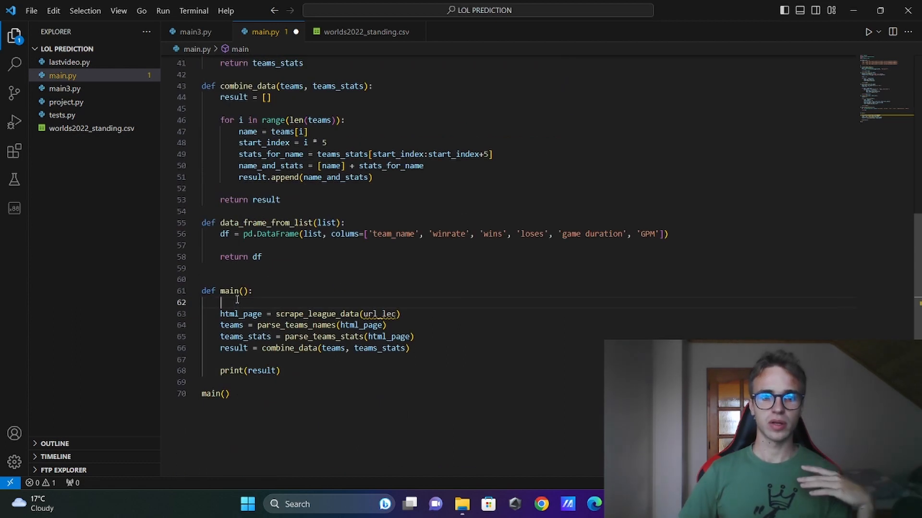
- Wrap main()'s body in a 'for league, url in tournament_urls.items():' loop
{"action": "type", "text": "for league, url"}
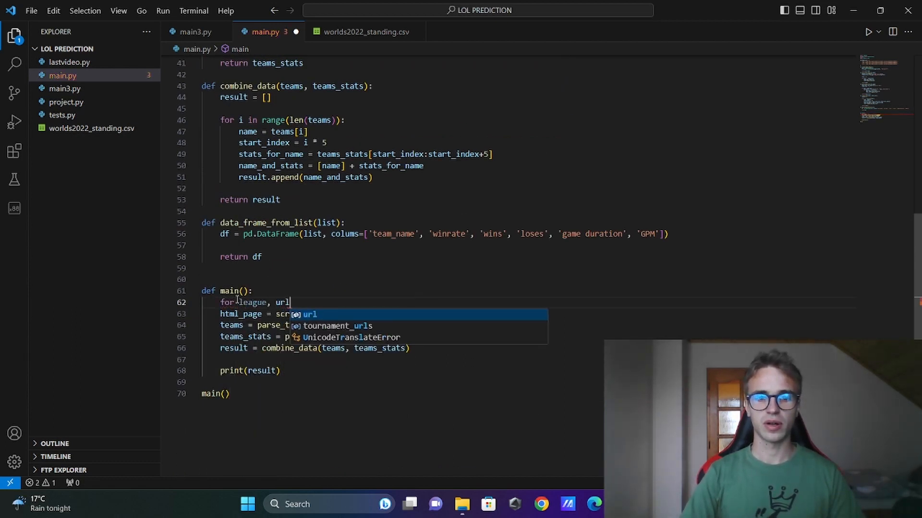
{"action": "type", "text": "in tournament_urls"}
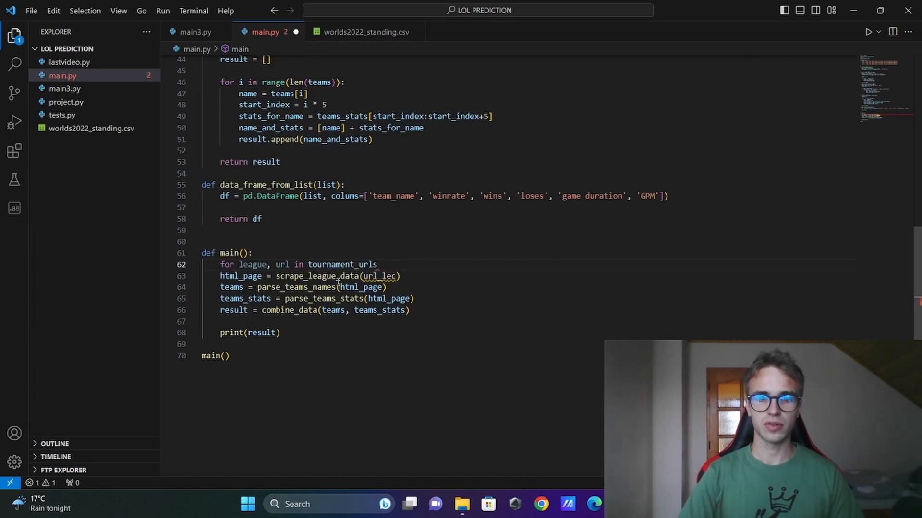
{"action": "type", "text": ".item():"}
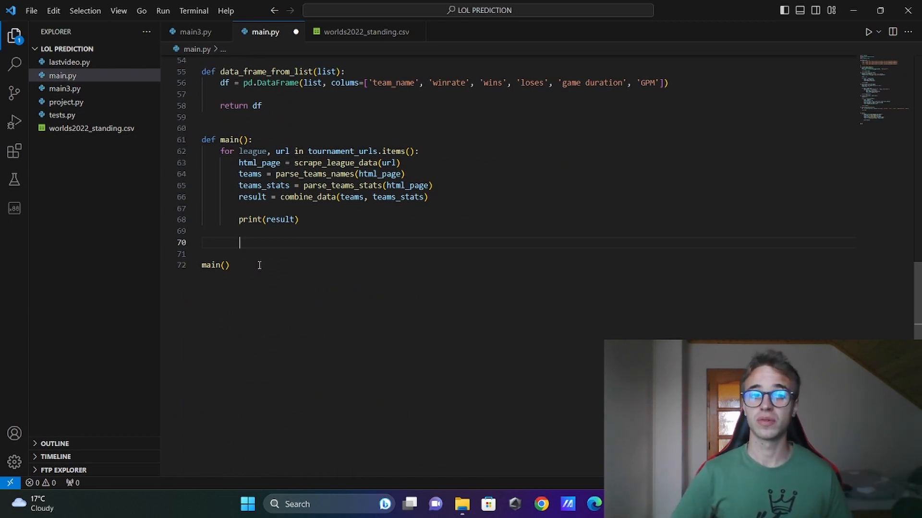
- Turn each result into league = data_frame_from_list(result), print it, and run the script
{"action": "type", "text": "league = data"}
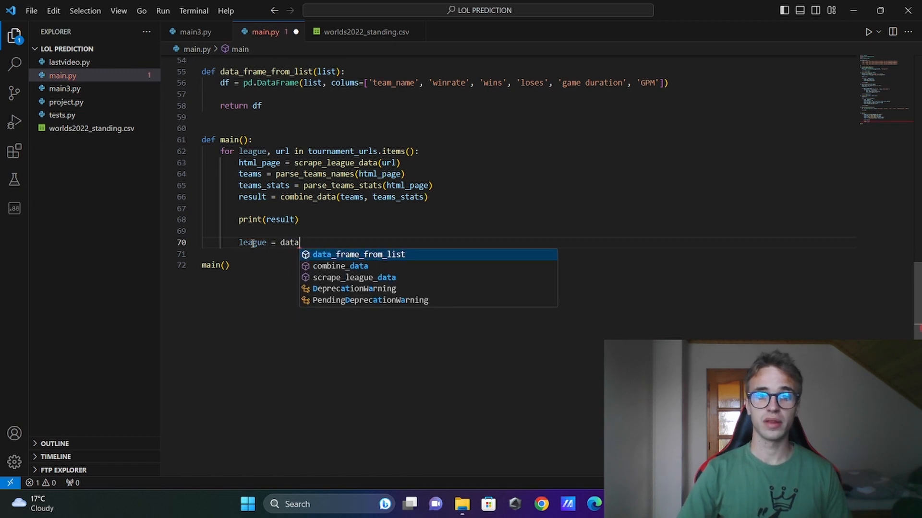
{"action": "key", "text": "Tab"}
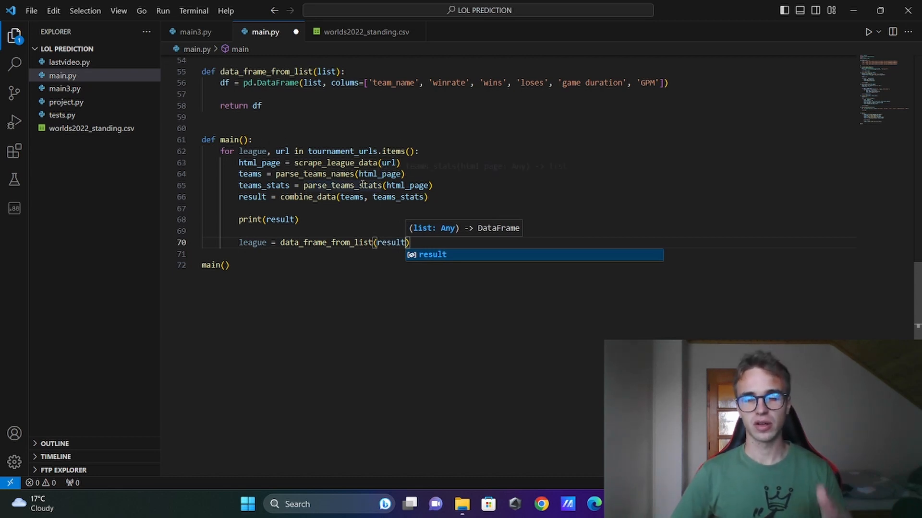
{"action": "type", "text": "print(league"}
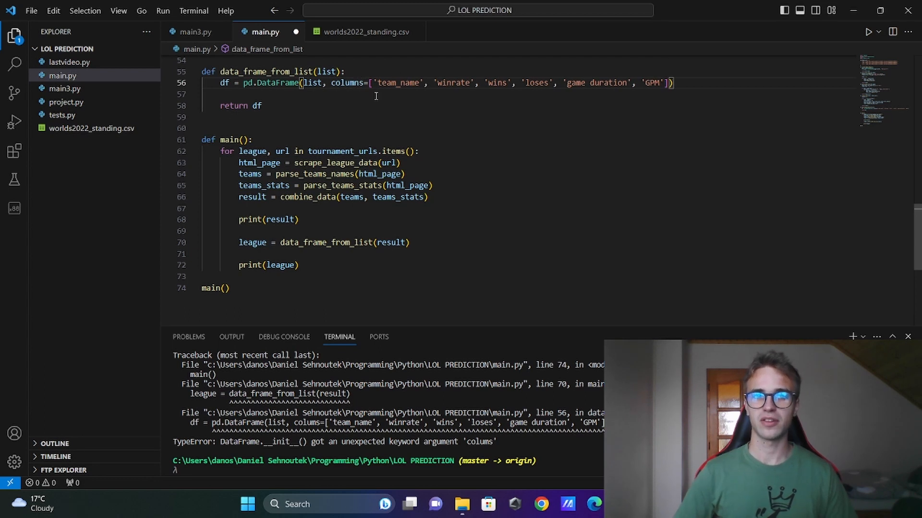
{"action": "left_click", "coordinate": [869, 32]}
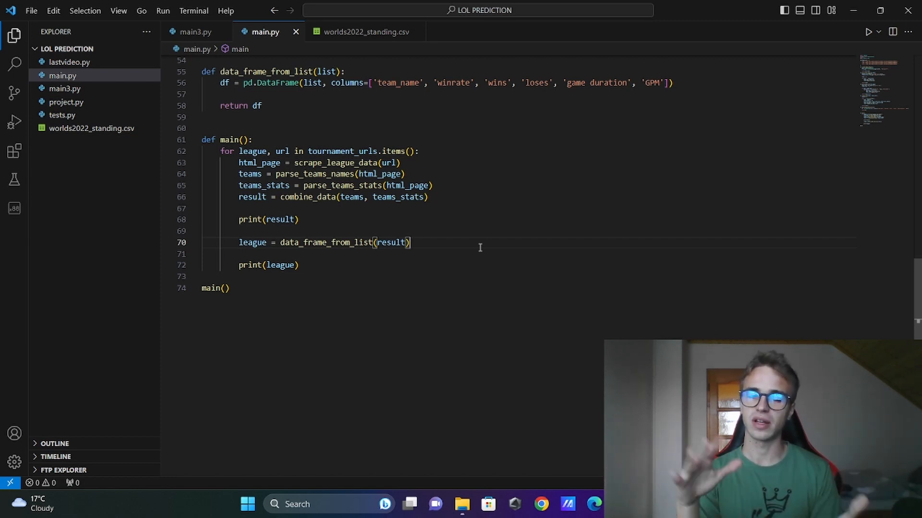
- Add league['standing'] = [(i + 1) for i in range(len(league))] and check the printed tables
{"action": "type", "text": "leg"}
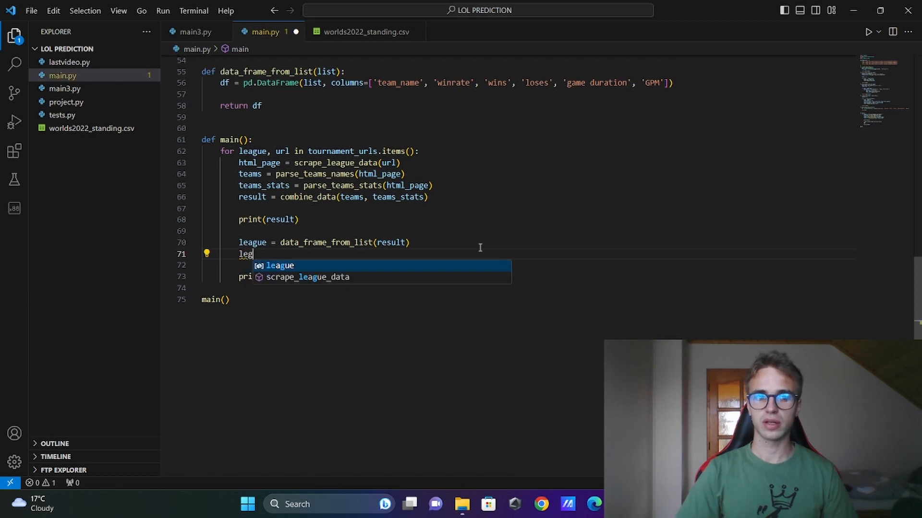
{"action": "type", "text": "league['stan'"}
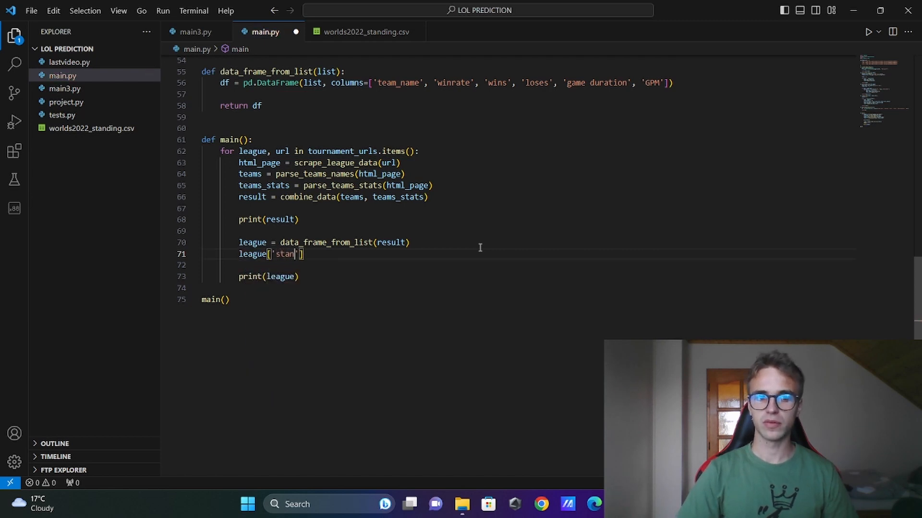
{"action": "type", "text": "ding'] ="}
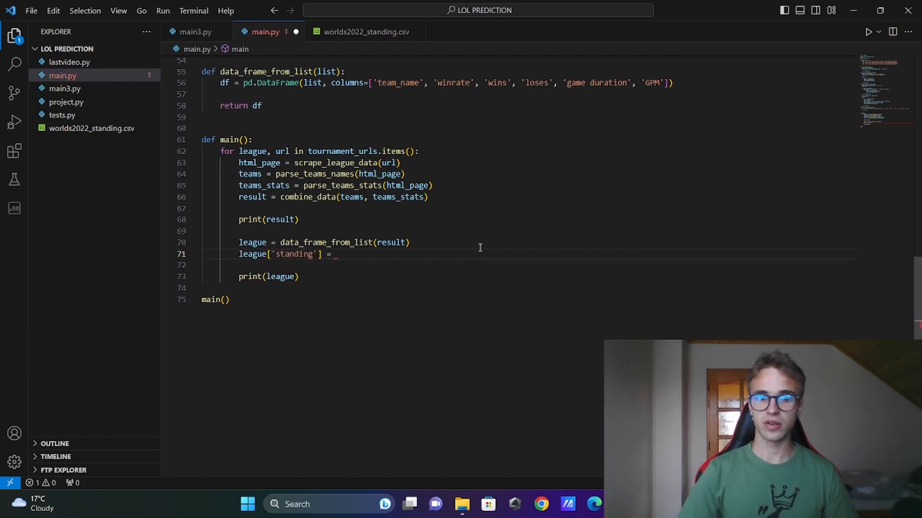
{"action": "type", "text": "[]"}
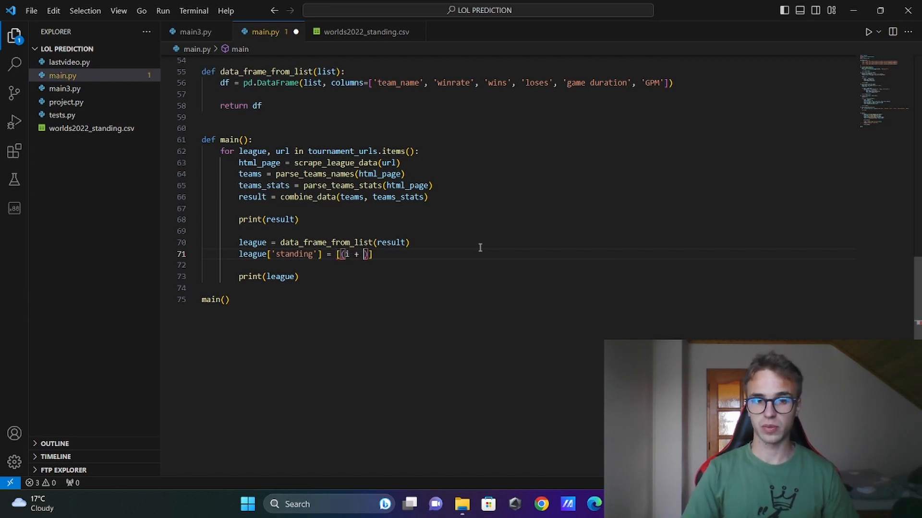
{"action": "type", "text": "1) for i in"}
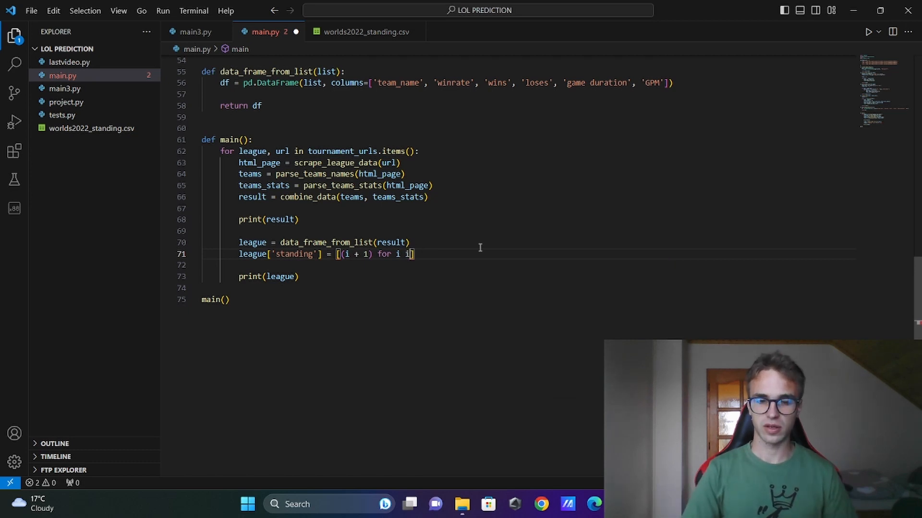
{"action": "type", "text": "in range(len(league))"}
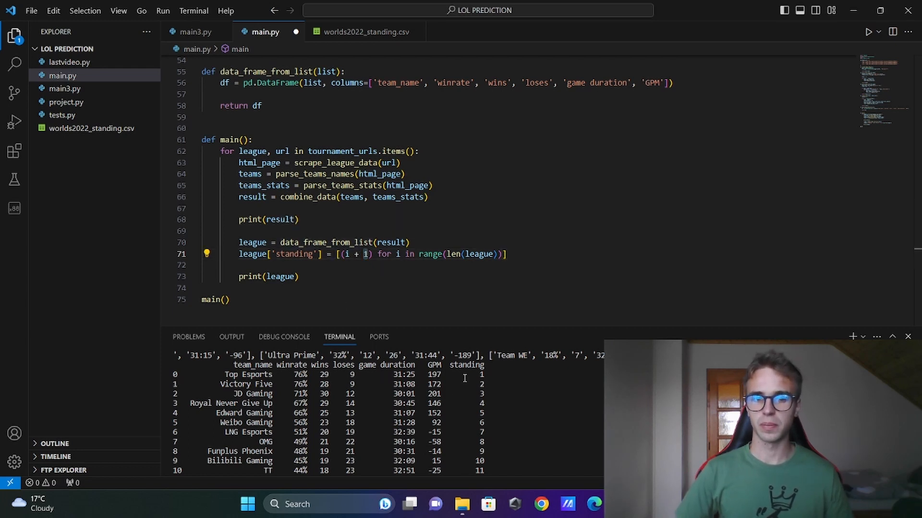
{"action": "scroll", "scroll_direction": "down", "scroll_amount": 3}
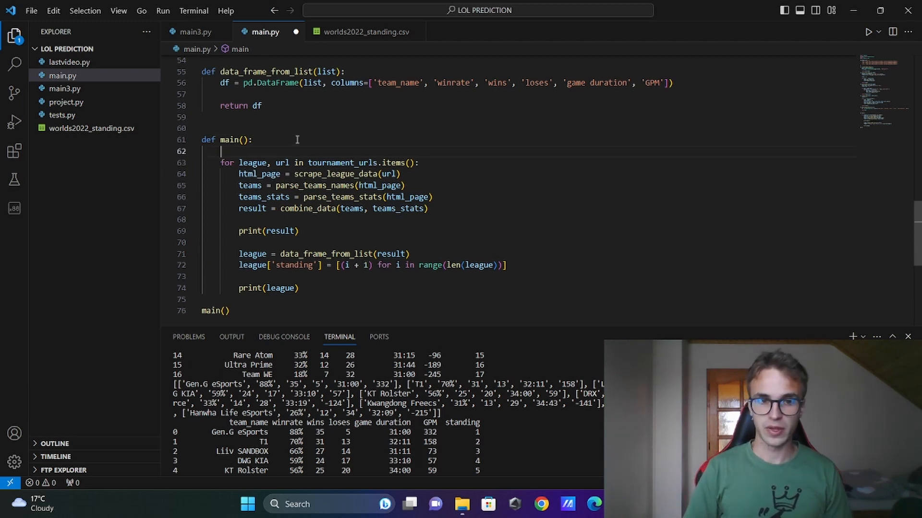
- Collect each league DataFrame into a data_frames list and print data_frames
{"action": "type", "text": "data_frames = []"}
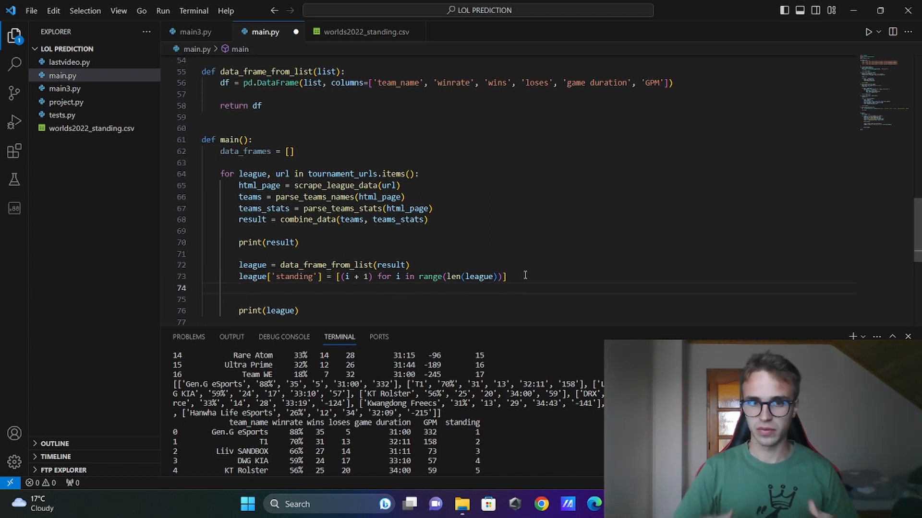
{"action": "type", "text": "data_frames.append(league"}
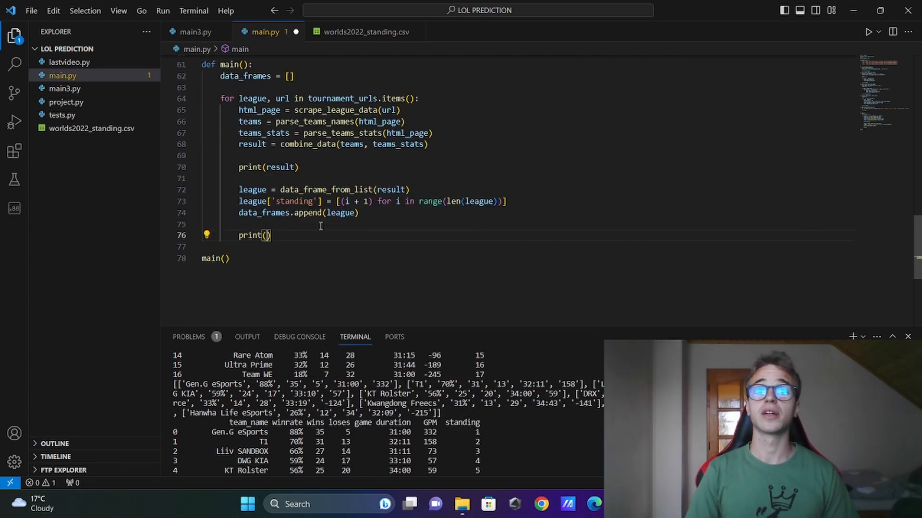
{"action": "type", "text": "data_frames"}
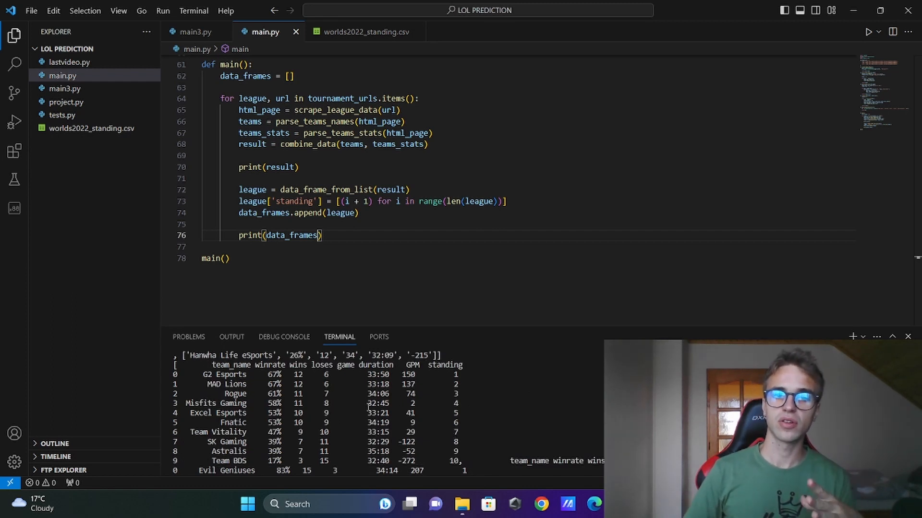
{"action": "scroll", "scroll_direction": "down", "scroll_amount": 3}
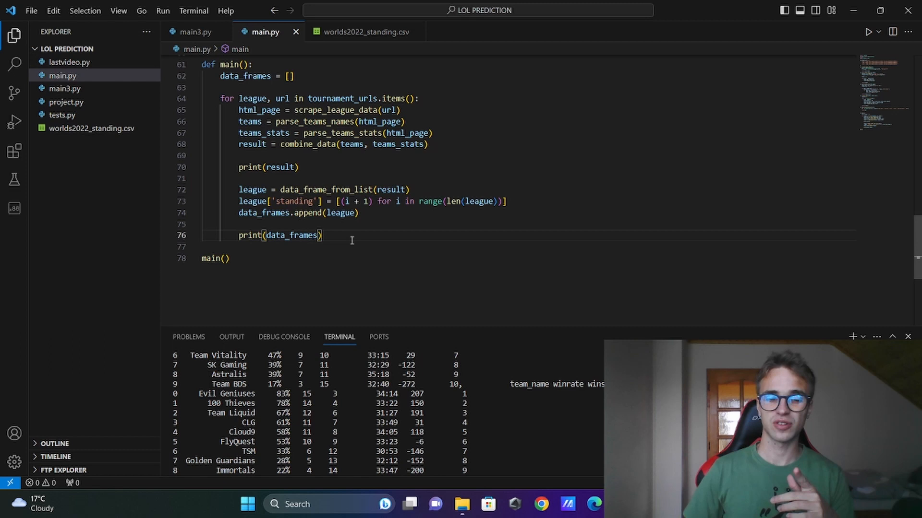
- Print merged_data_frames = pd.concat(data_frames, ignore_index=True), then view worlds2022_standing.csv
{"action": "type", "text": "merged_data_f"}
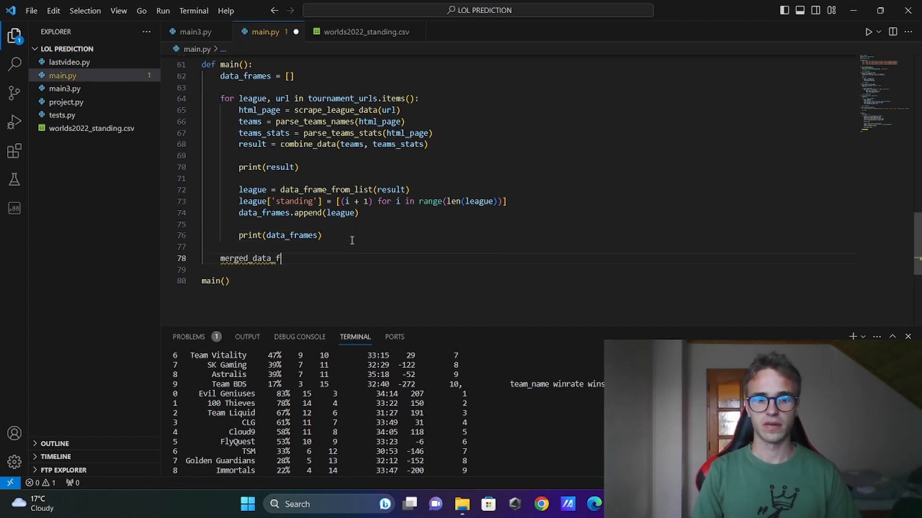
{"action": "type", "text": "rames ="}
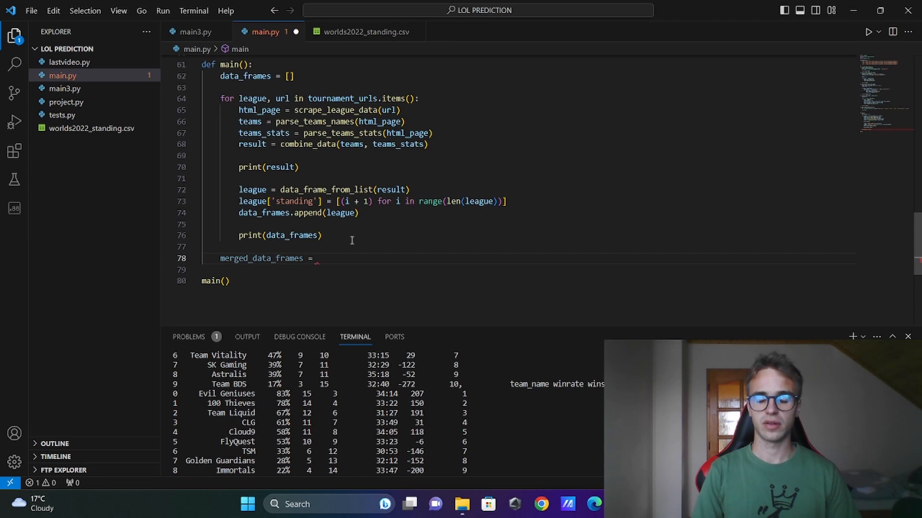
{"action": "type", "text": "pd.concat"}
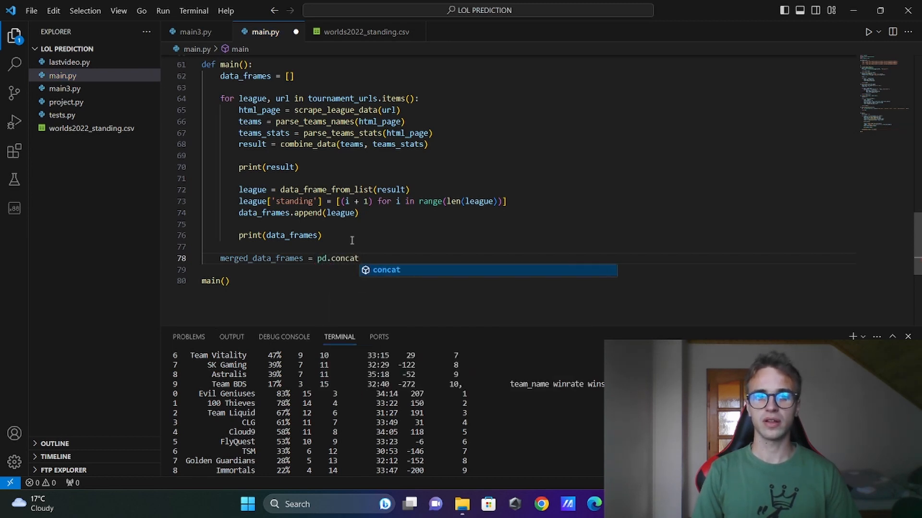
{"action": "type", "text": "(data_frames, i"}
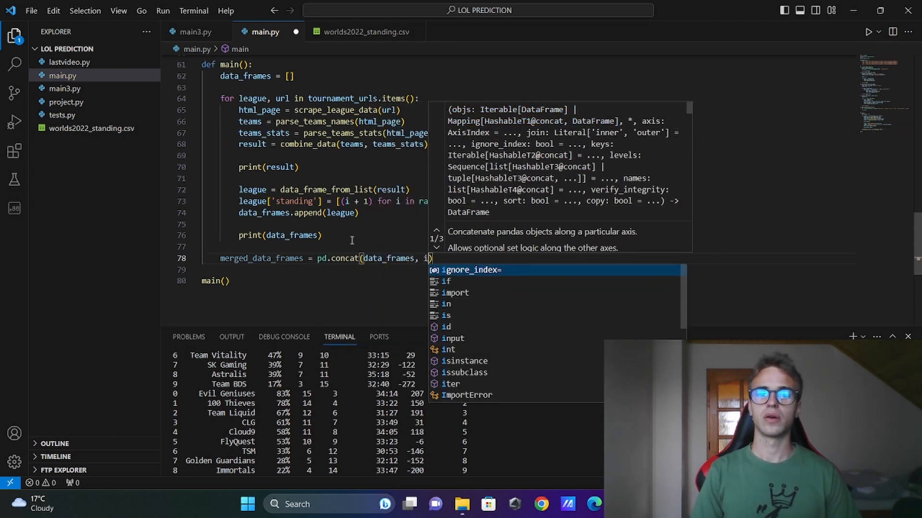
{"action": "type", "text": "gnore_index="}
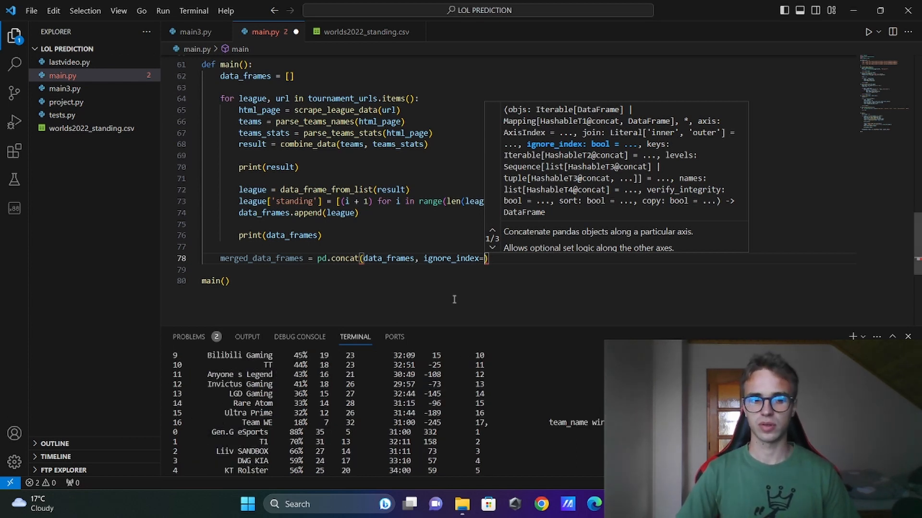
{"action": "type", "text": "="}
{"action": "type", "text": "print"}
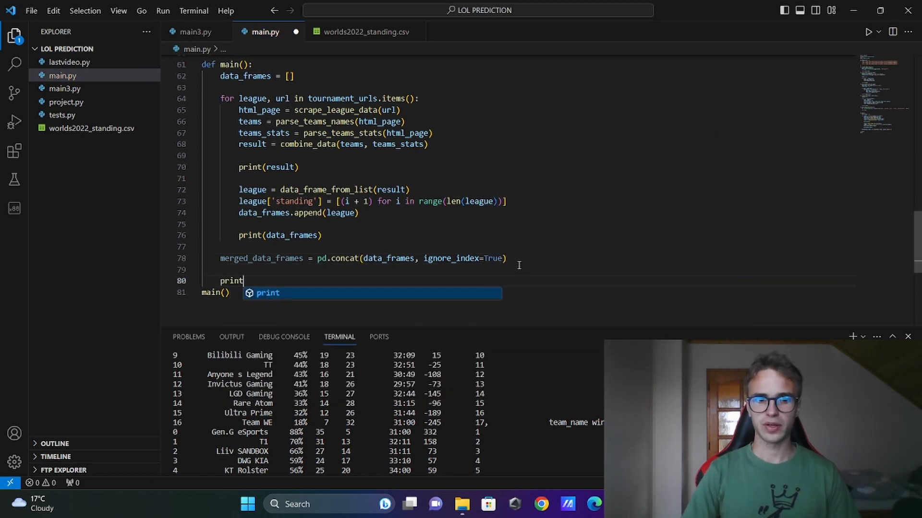
{"action": "type", "text": "(merged_data_frames"}
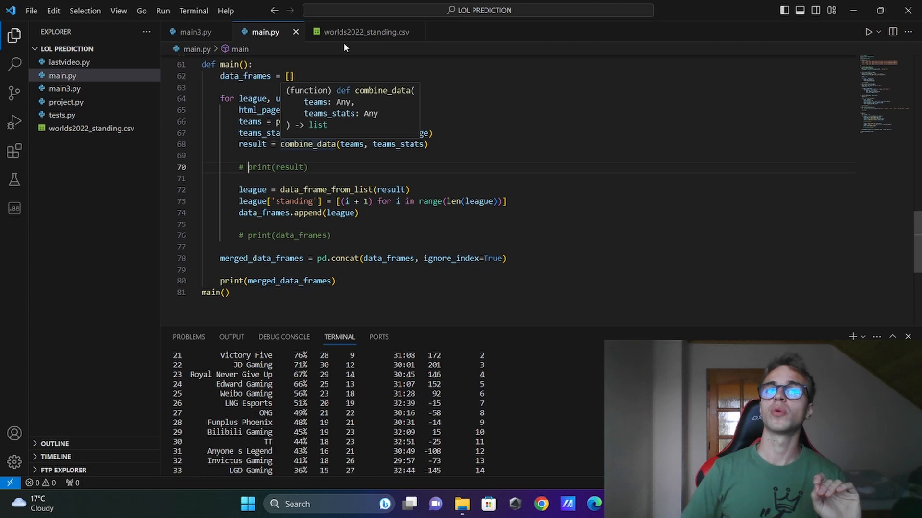
{"action": "left_click", "coordinate": [365, 31]}
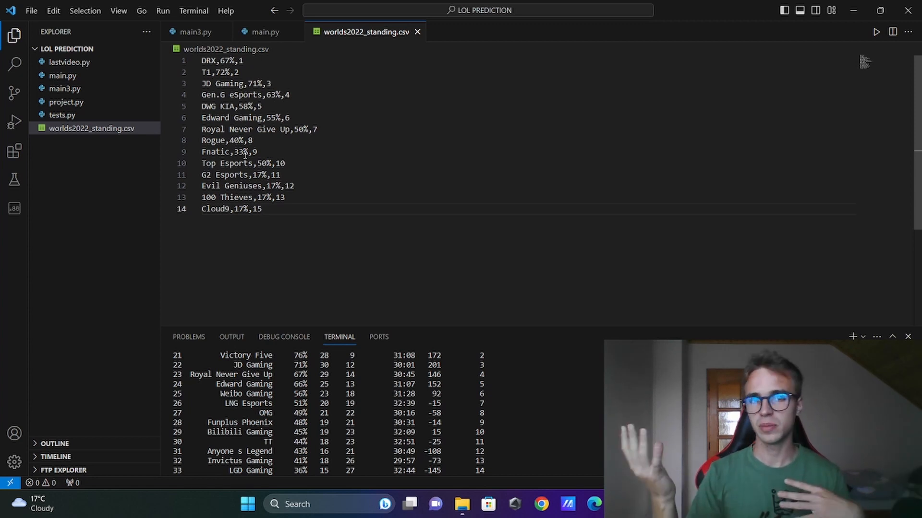
- Return to main.py and scroll to the space just above main()
{"action": "left_click", "coordinate": [264, 32]}
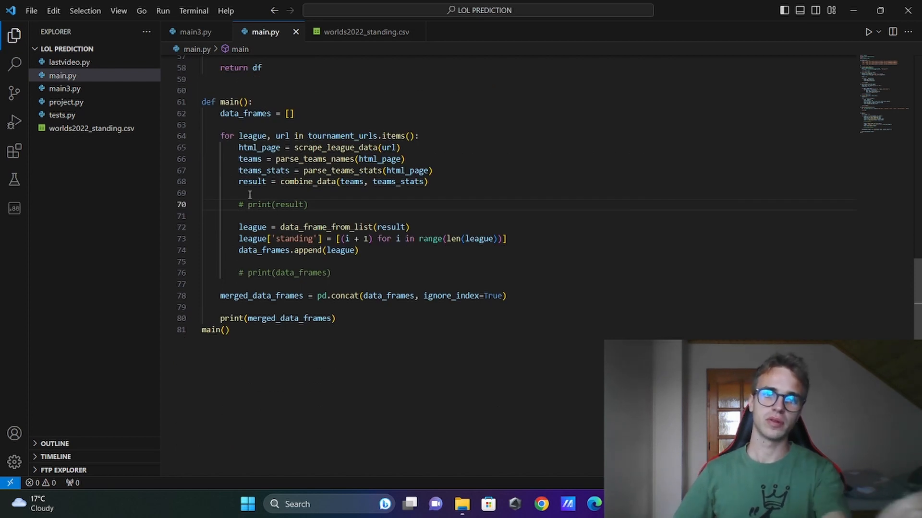
{"action": "scroll", "scroll_direction": "down", "scroll_amount": 3}
{"action": "type", "text": "def merge"}
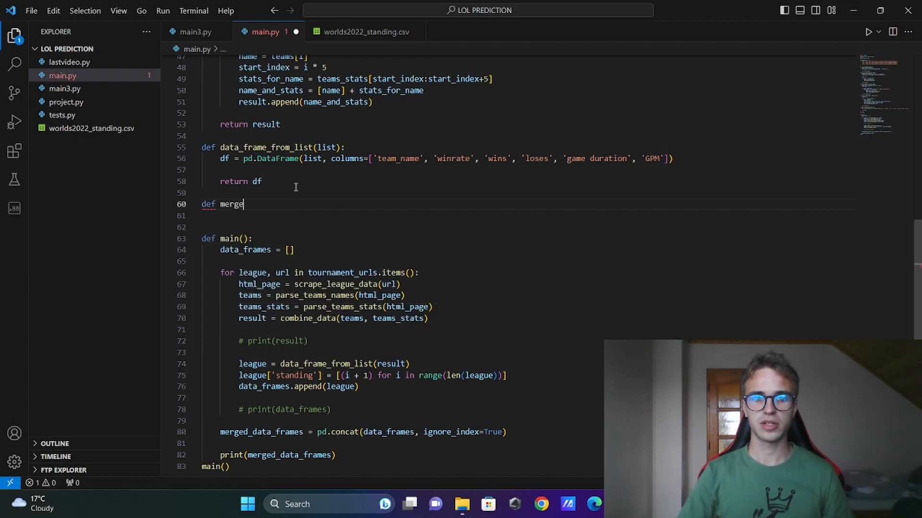
- Define merge_data_frames(tournament_urls) around the scraping loop and concat, returning merged_data_frames
{"action": "type", "text": "_data_frames()"}
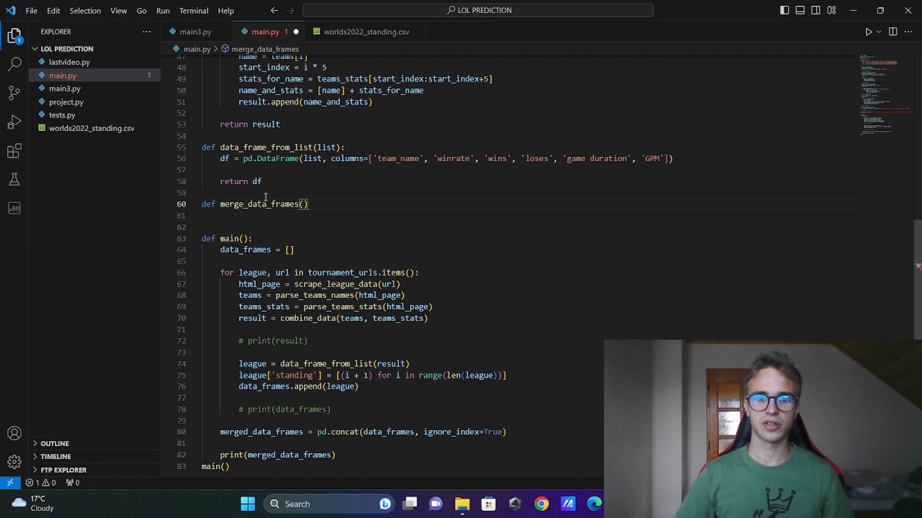
{"action": "type", "text": "tourna"}
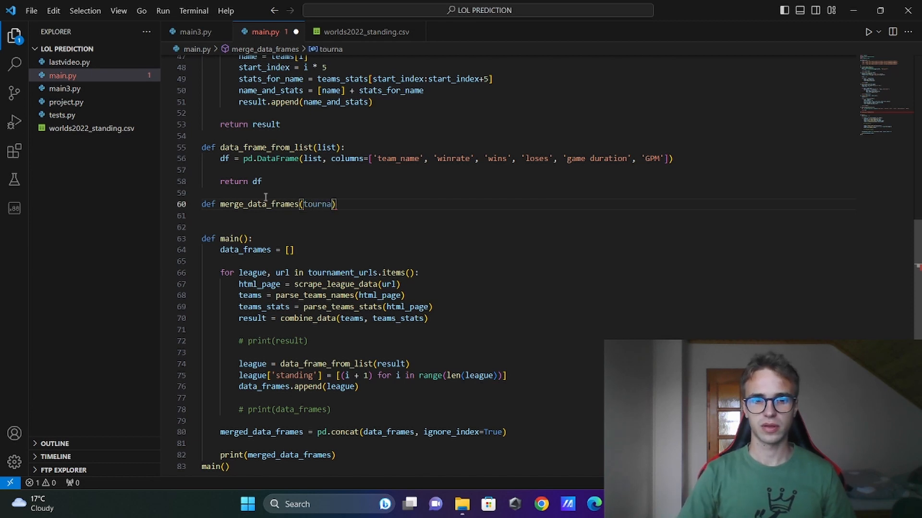
{"action": "type", "text": "ment_urls"}
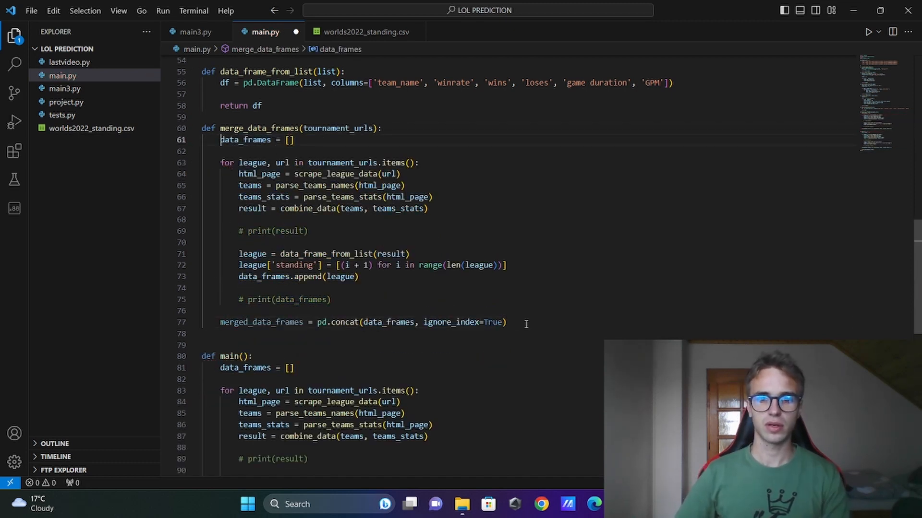
{"action": "type", "text": "return"}
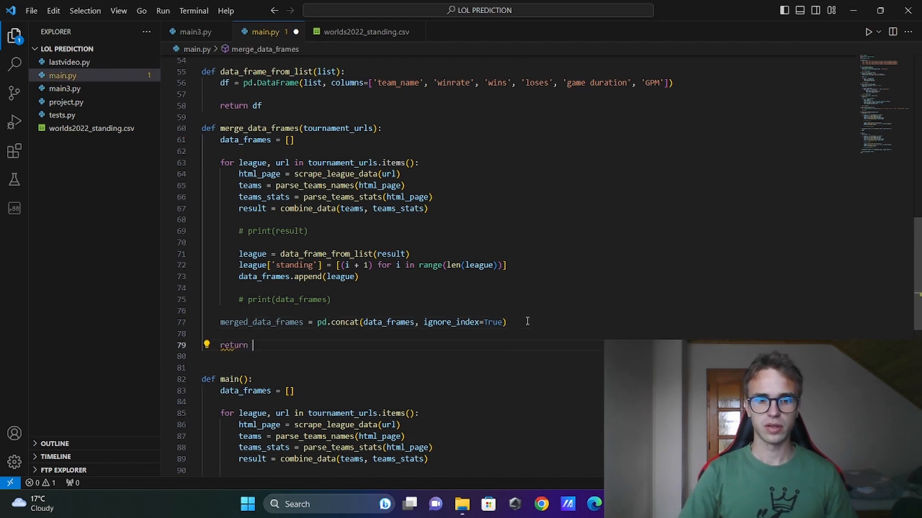
{"action": "type", "text": "merged_data_frames"}
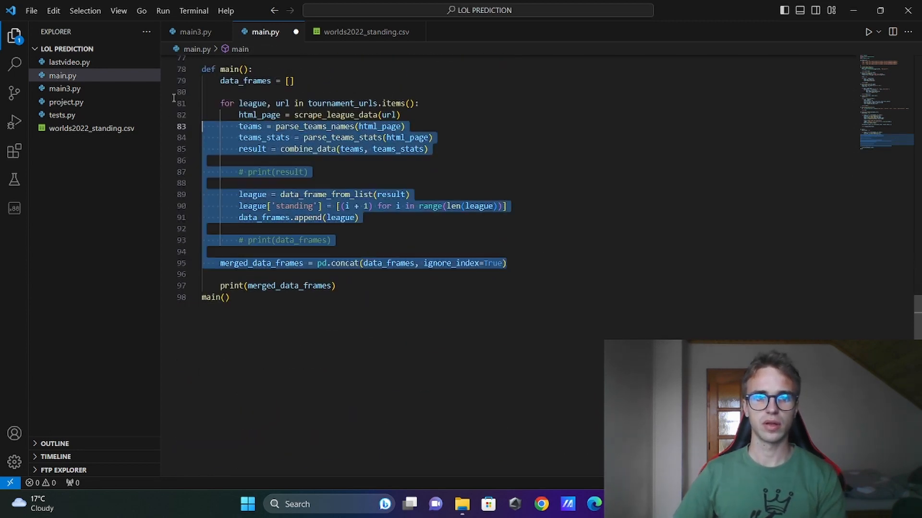
{"action": "type", "text": "mer"}
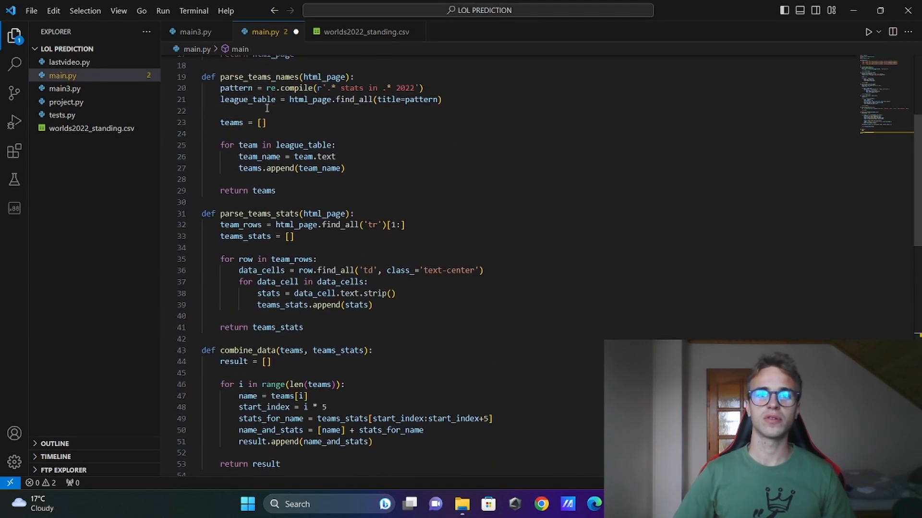
- Assign merged_data_frames = merge_data_frames(tournament_urls) in main() and save main.py
{"action": "type", "text": "mer"}
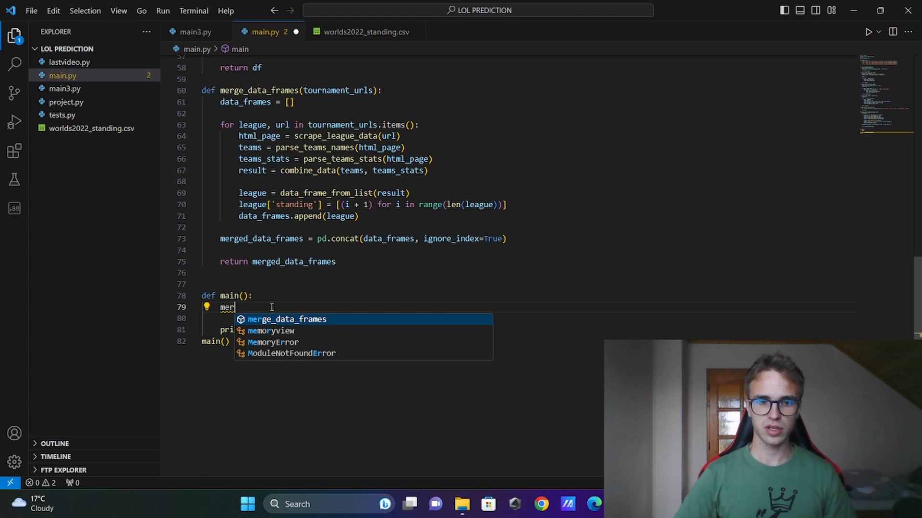
{"action": "type", "text": "merge_data_frames ="}
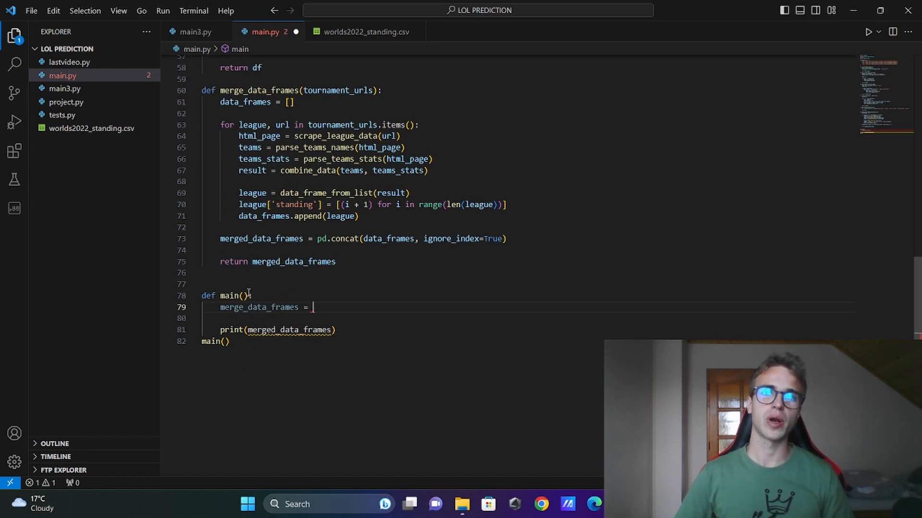
{"action": "type", "text": "merge_data_frames ="}
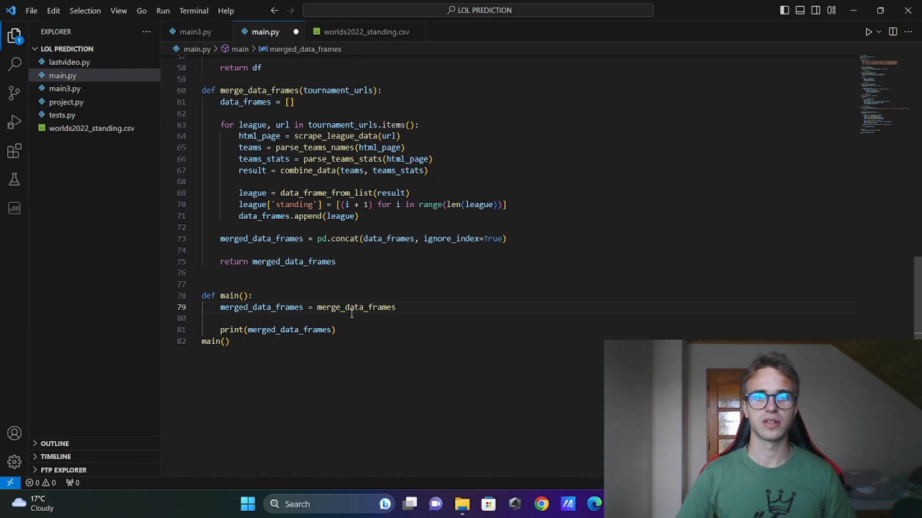
{"action": "type", "text": "()"}
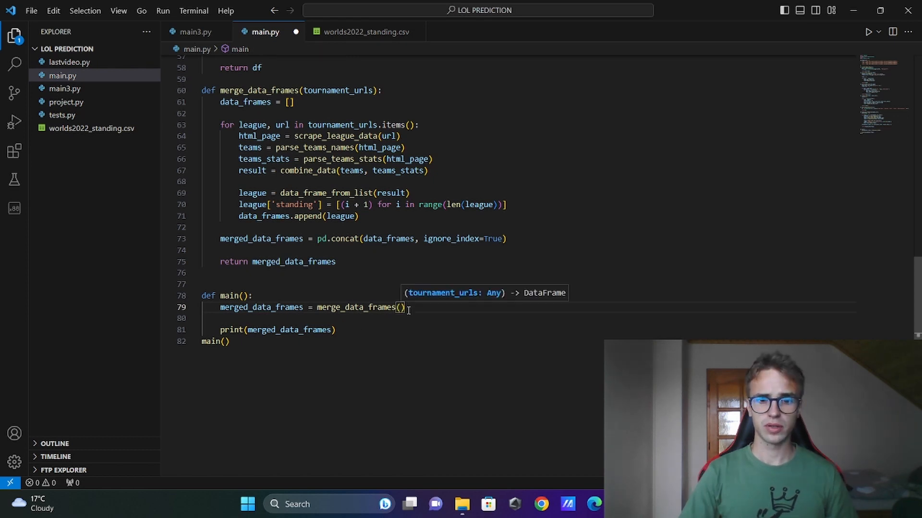
{"action": "type", "text": "tournament_urls"}
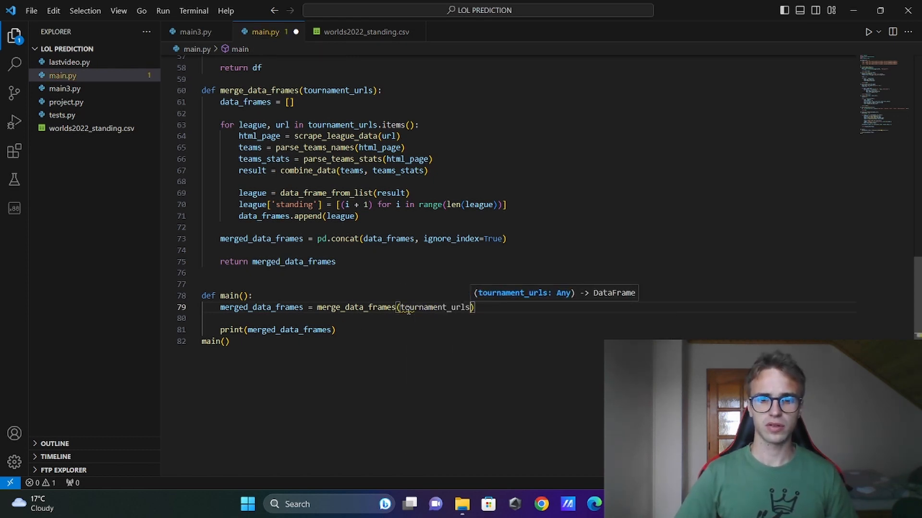
{"action": "key", "text": "ctrl+s"}
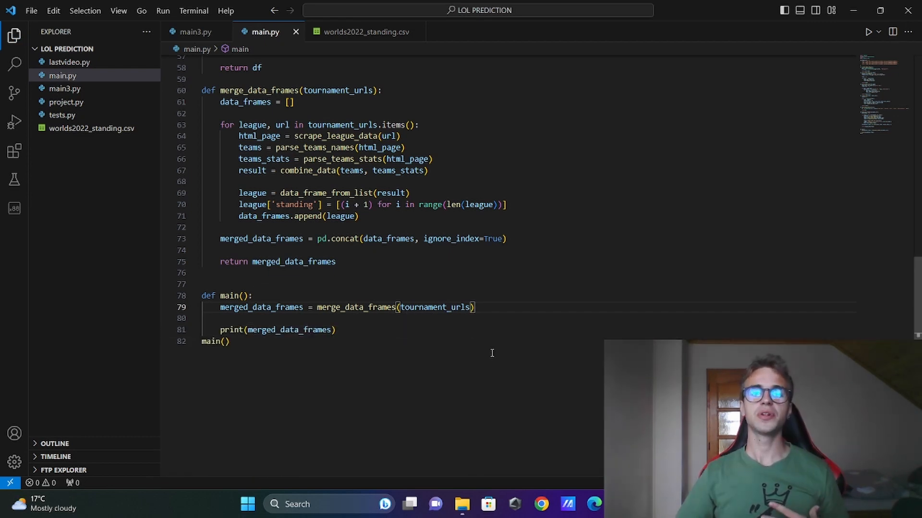
- Switch to the worlds2022_standing.csv tab to view the standings data
{"action": "left_click", "coordinate": [366, 32]}
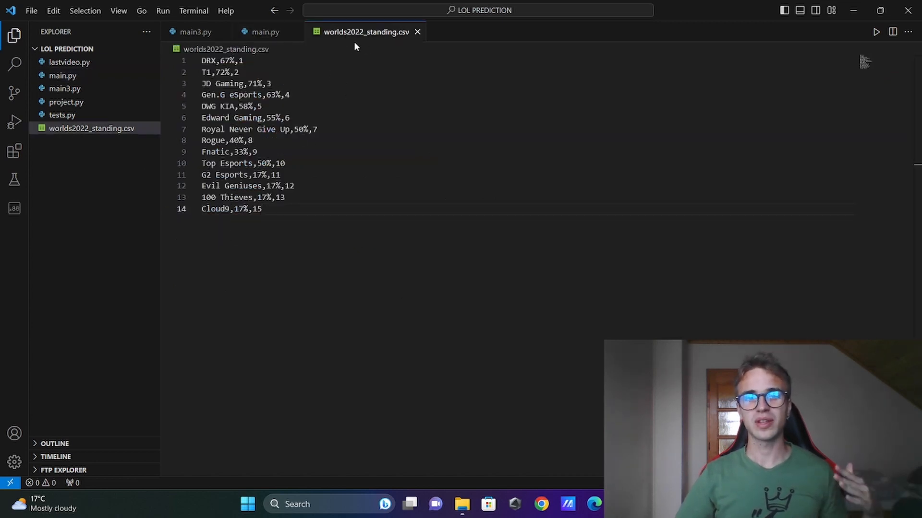
{"action": "mouse_move", "coordinate": [364, 32]}
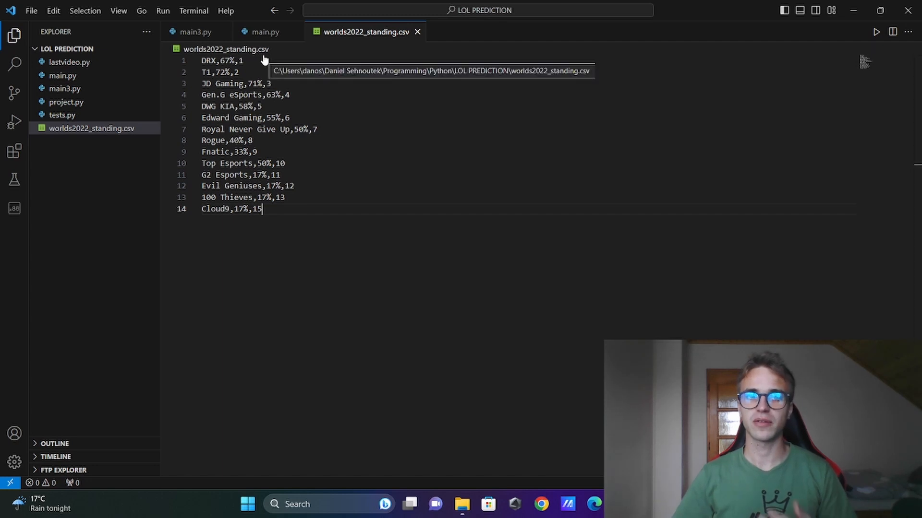
{"action": "mouse_move", "coordinate": [348, 48]}
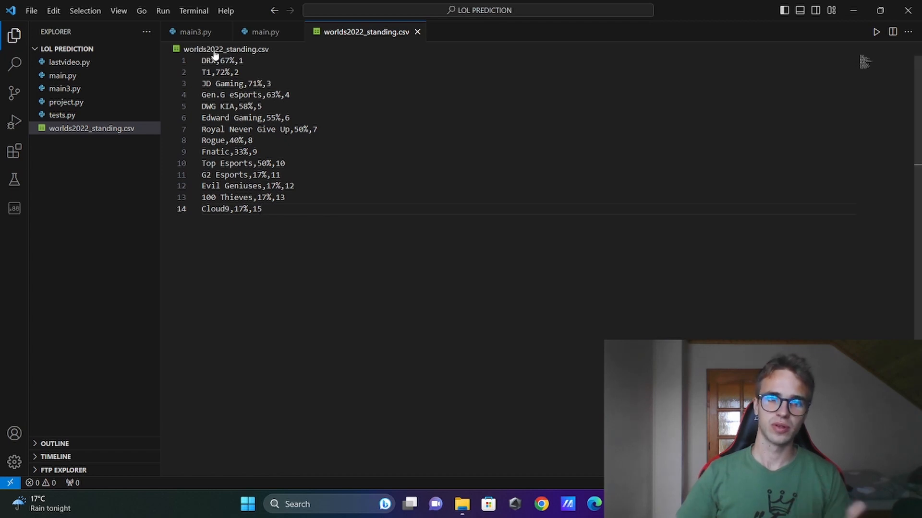
- Add a data_frame_from_csv(path) header and leaderboard_path = "worlds2022_standing.csv" below the imports
{"action": "left_click", "coordinate": [264, 31]}
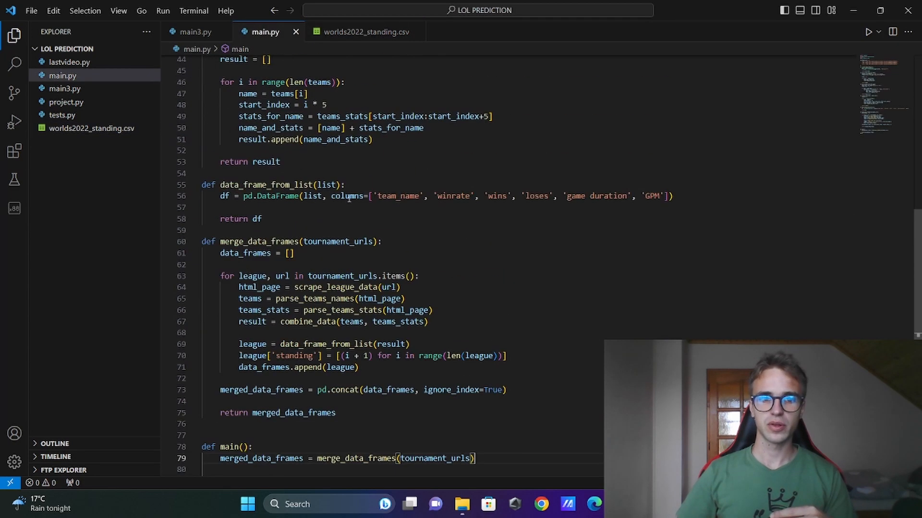
{"action": "type", "text": "def"}
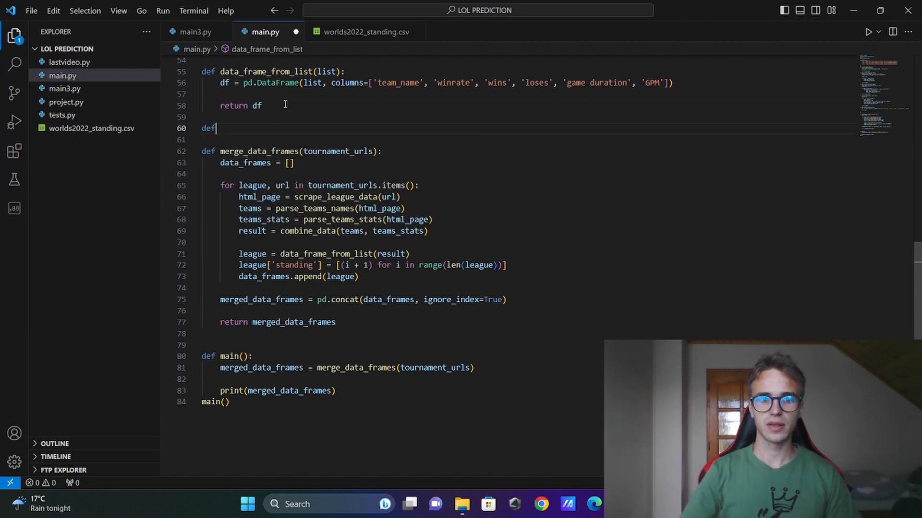
{"action": "type", "text": "data_frame_fr"}
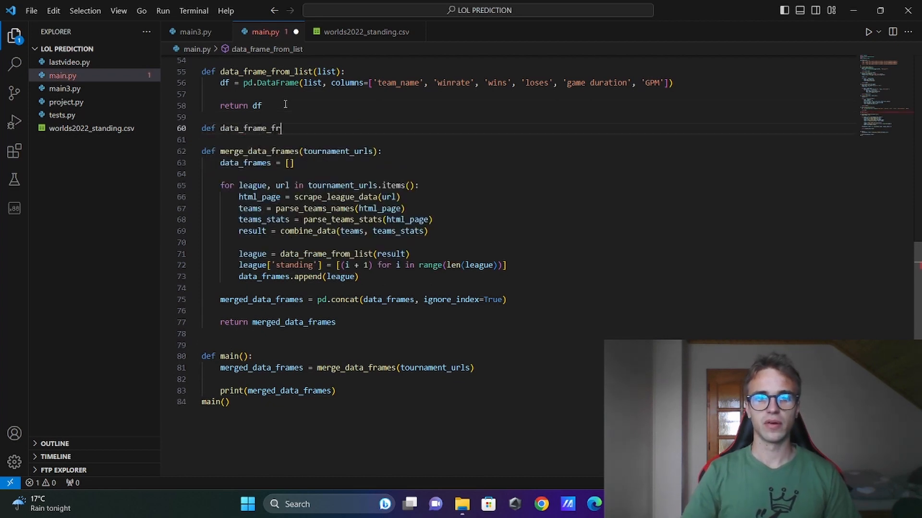
{"action": "type", "text": "om_csv(path)"}
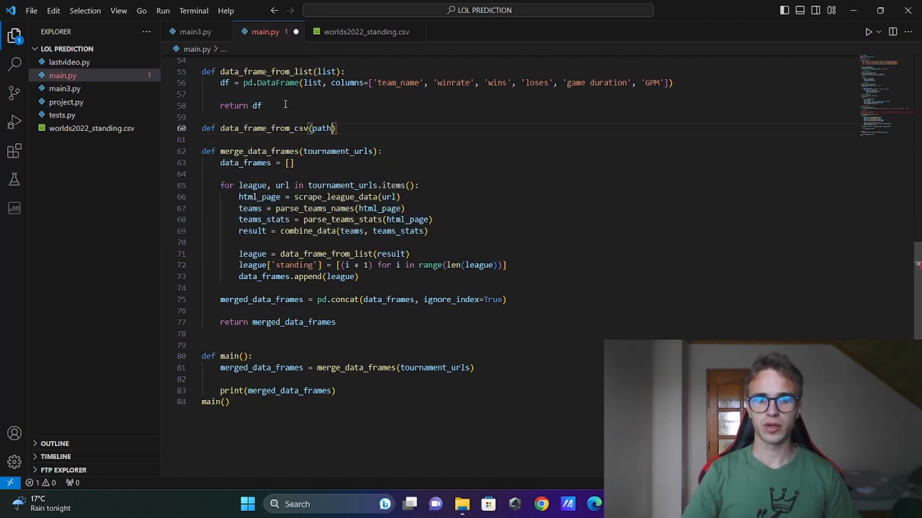
{"action": "key", "text": "enter"}
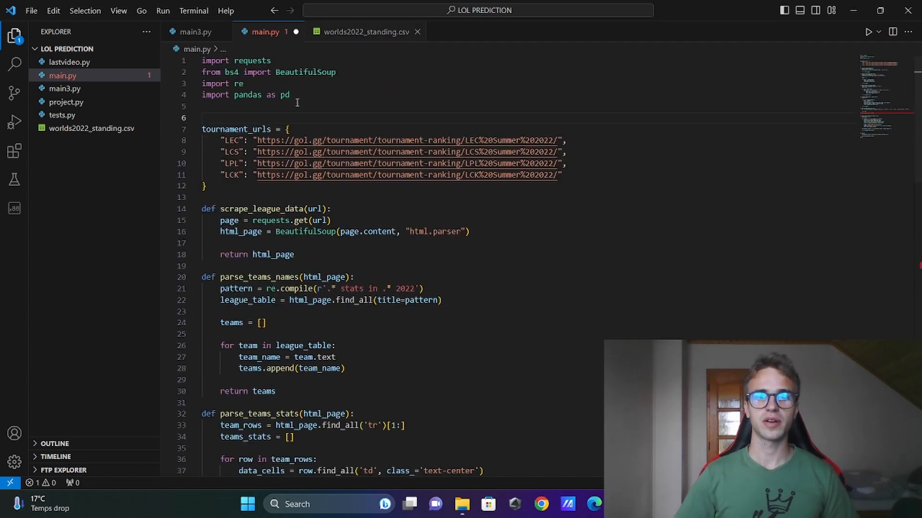
{"action": "type", "text": "leaderboard_path = \"worlds2022_standing.csv\""}
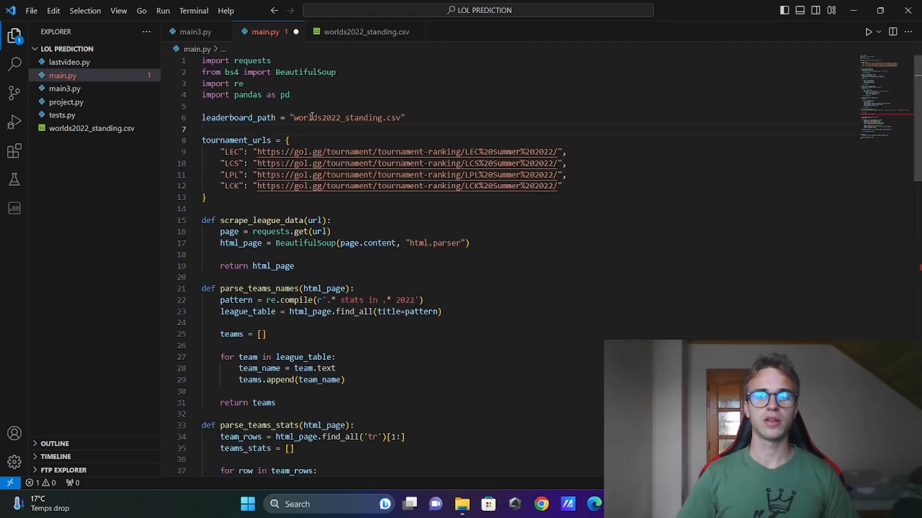
{"action": "mouse_move", "coordinate": [238, 118]}
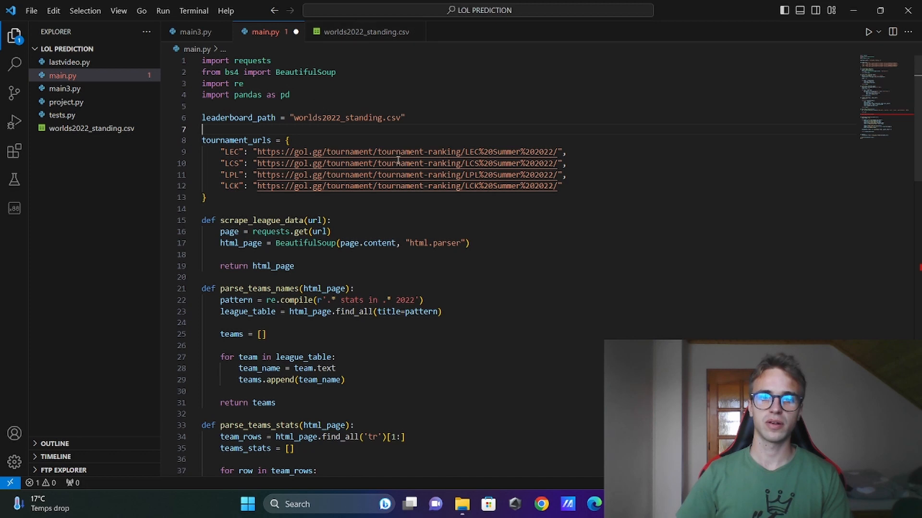
{"action": "mouse_move", "coordinate": [458, 55]}
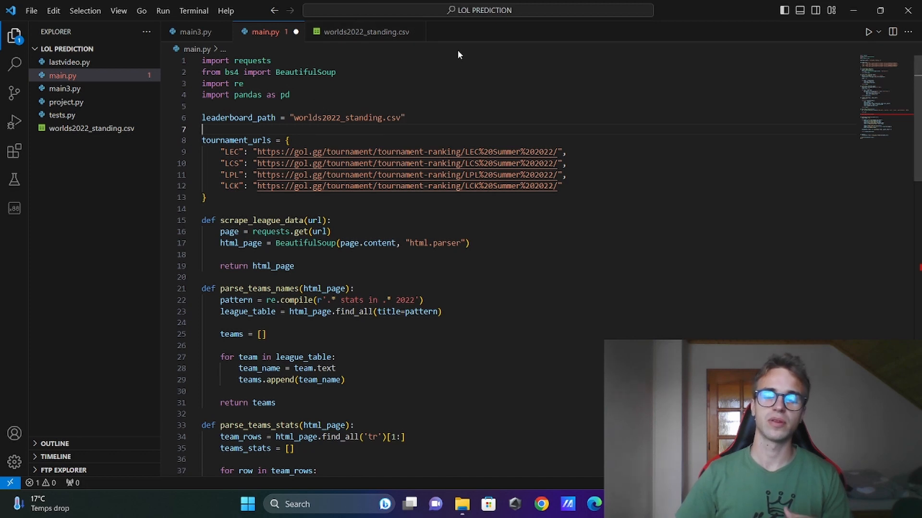
- Make data_frame_from_csv return pd.read_csv(path, names=['team_name', ...]), checking the CSV's columns
{"action": "scroll", "scroll_direction": "down", "scroll_amount": 3}
{"action": "type", "text": "def data_frame_from_csv(path"}
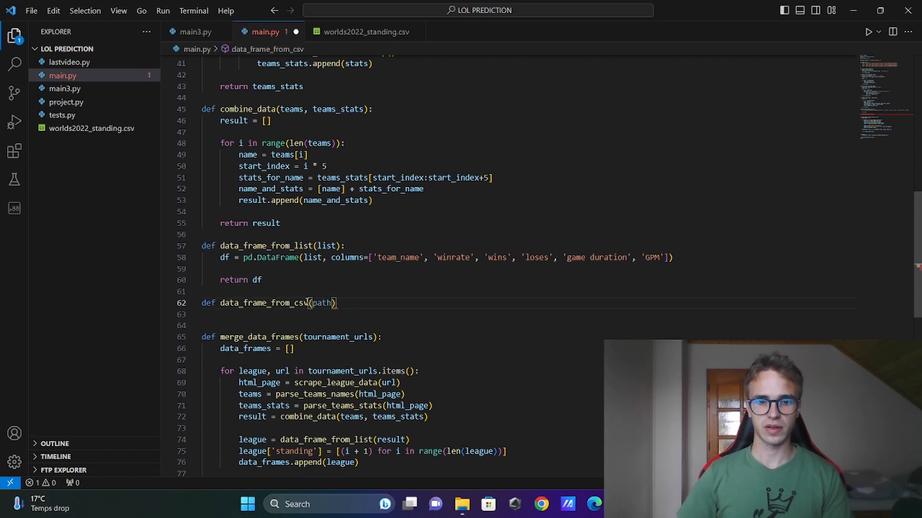
{"action": "type", "text": "leader"}
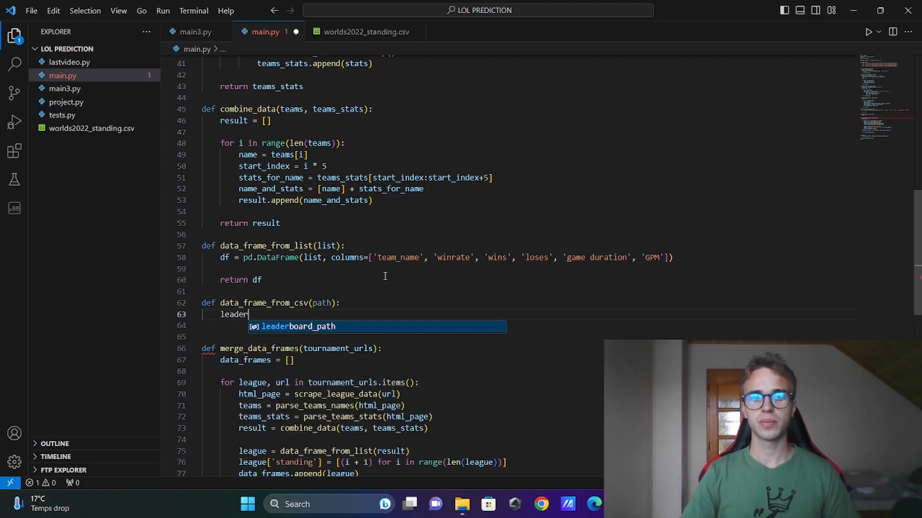
{"action": "type", "text": "board ="}
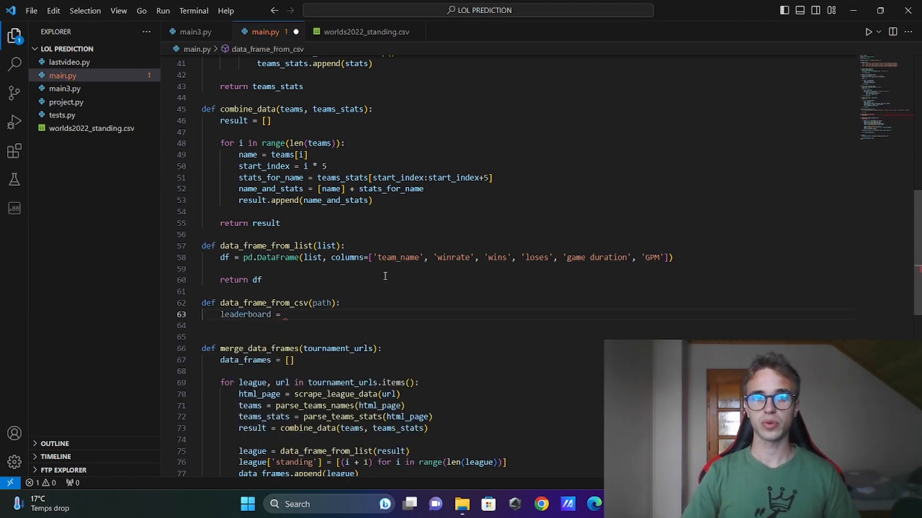
{"action": "type", "text": "pd.read_"}
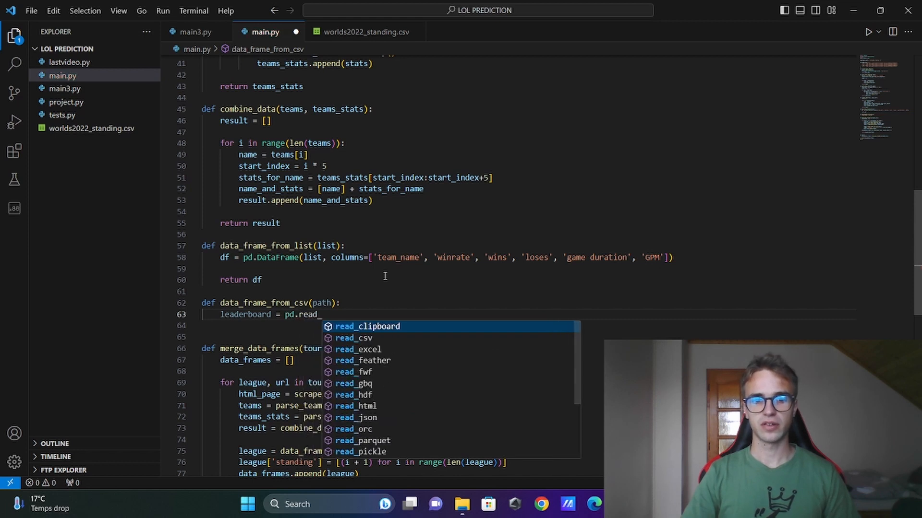
{"action": "type", "text": "read_csv(path)"}
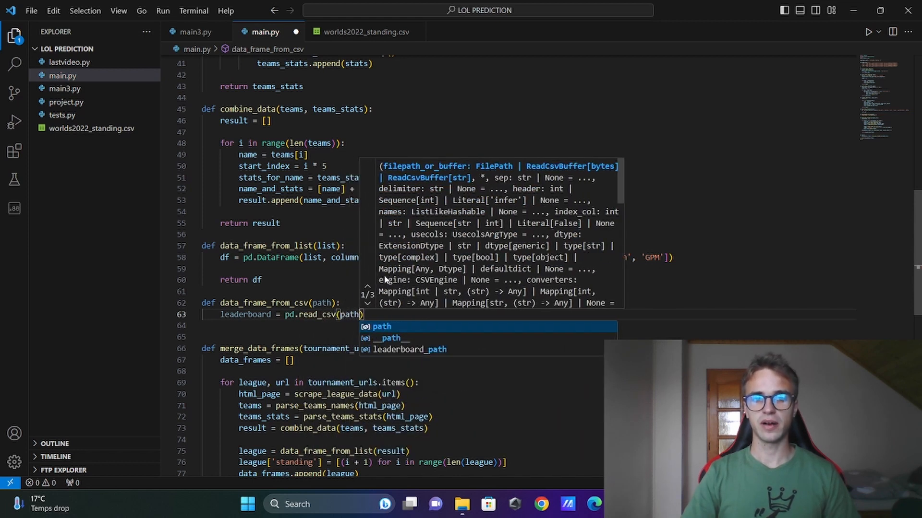
{"action": "type", "text": ", names"}
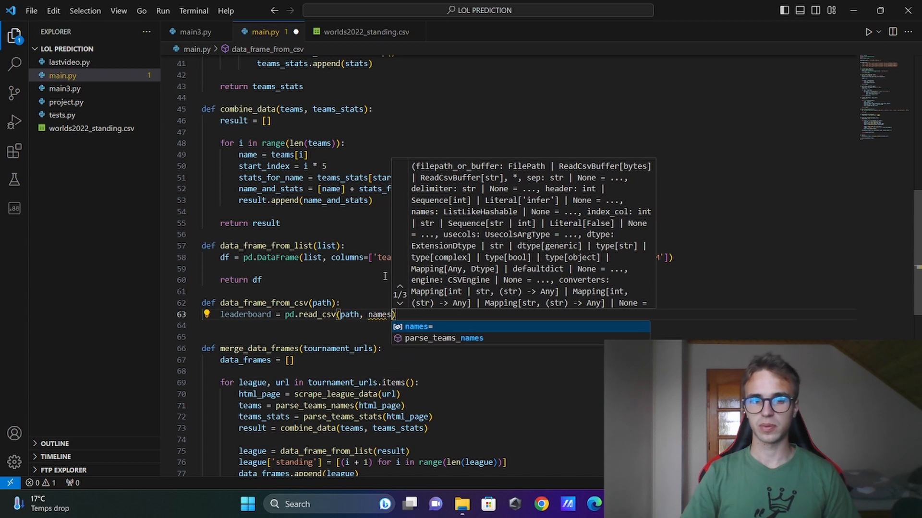
{"action": "type", "text": "="}
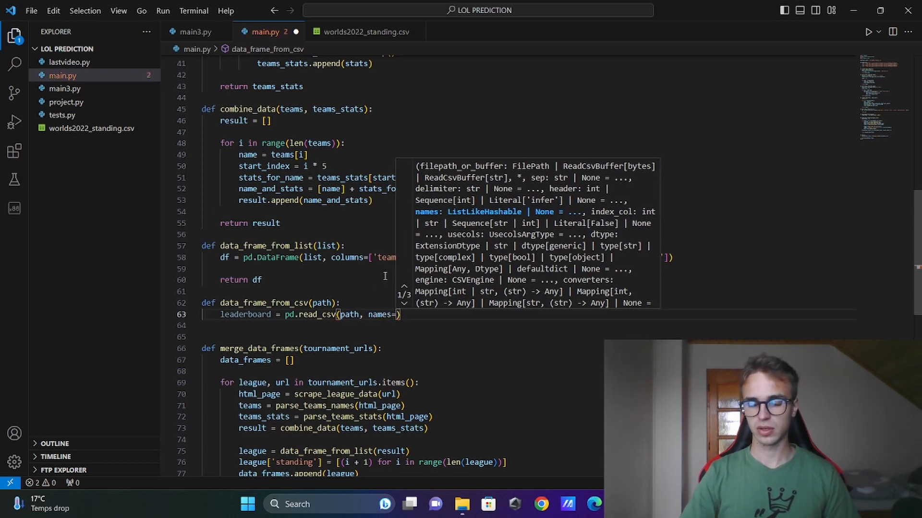
{"action": "type", "text": "['']"}
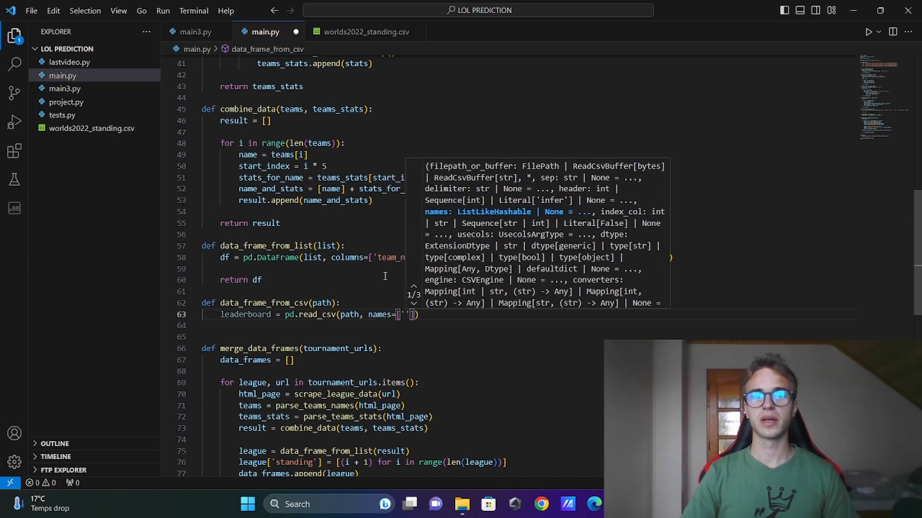
{"action": "type", "text": "'team_name',"}
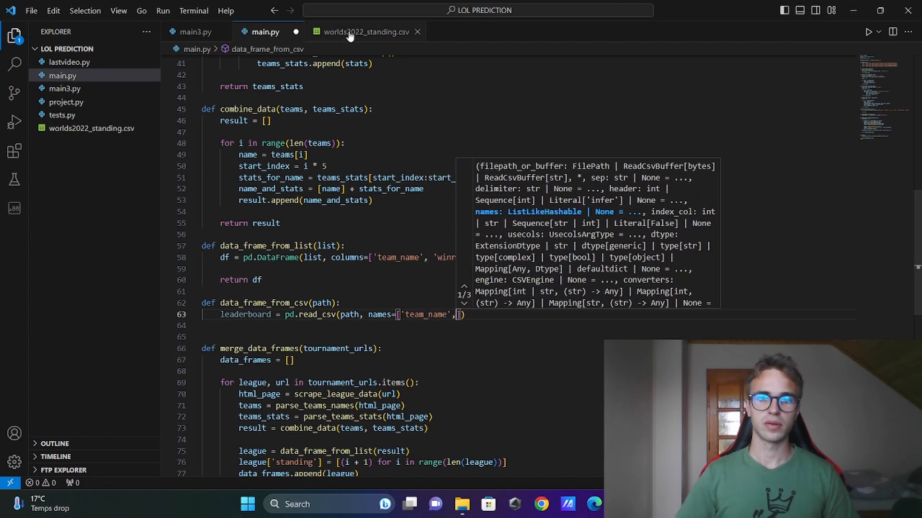
{"action": "left_click", "coordinate": [363, 32]}
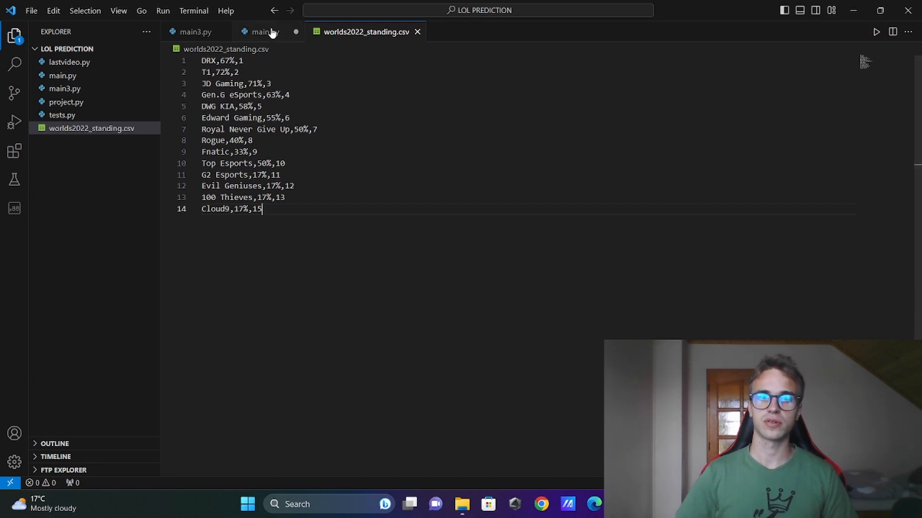
{"action": "left_click", "coordinate": [263, 32]}
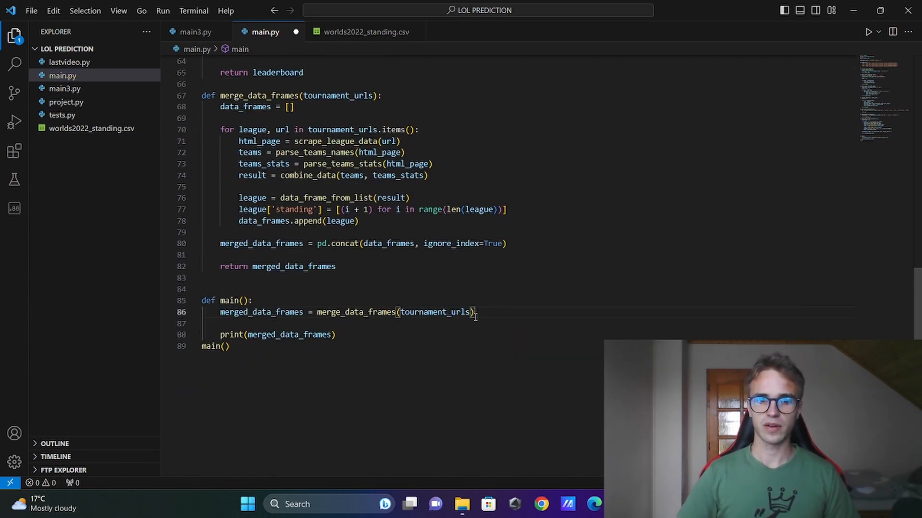
- Set leaderboard = data_frame_from_csv(leaderboard) in main() and start a second print call
{"action": "type", "text": "leaderboard ="}
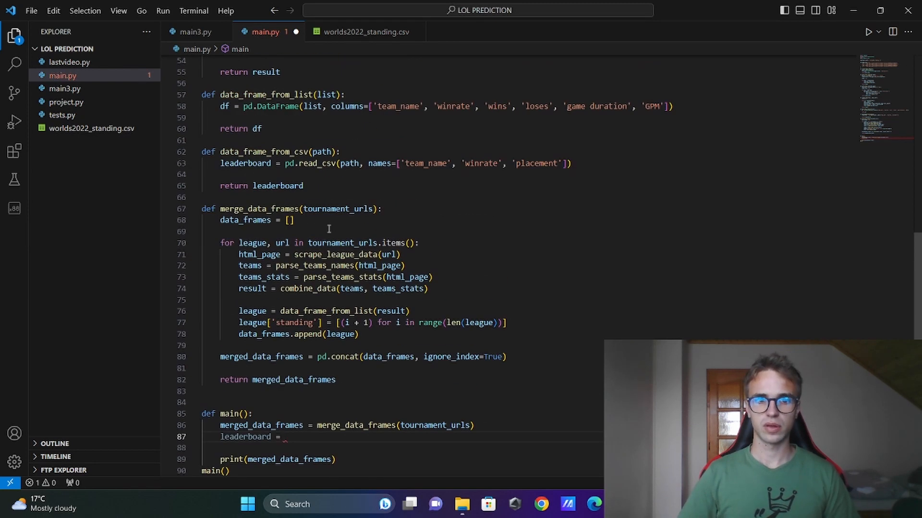
{"action": "type", "text": "data_frame_from_csv(leaderboard"}
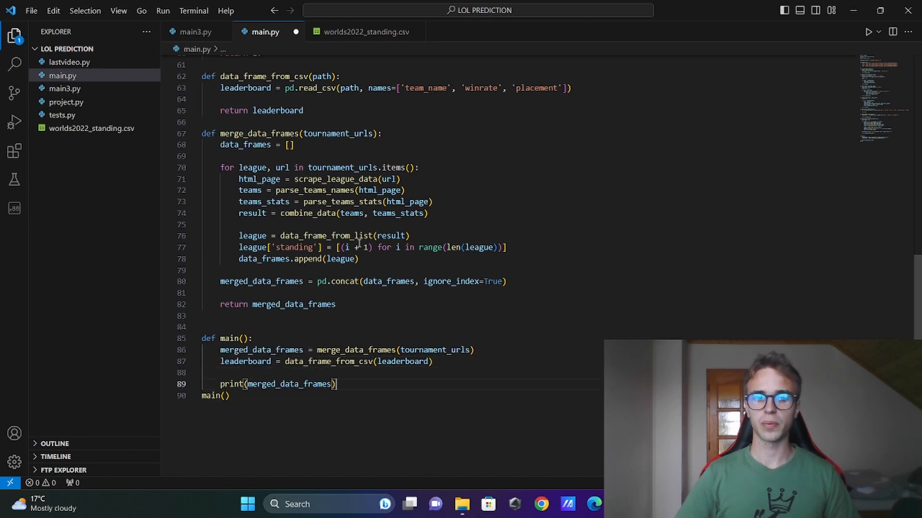
{"action": "key", "text": "Enter"}
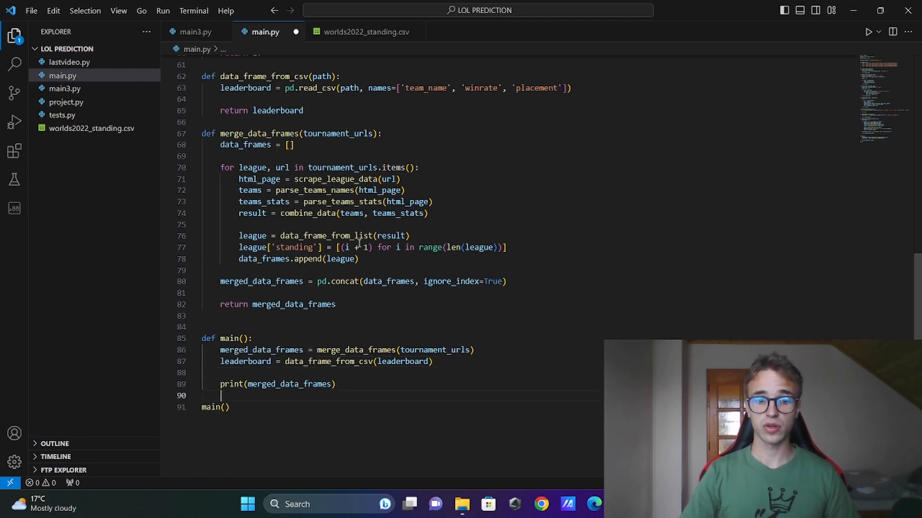
{"action": "type", "text": "print("}
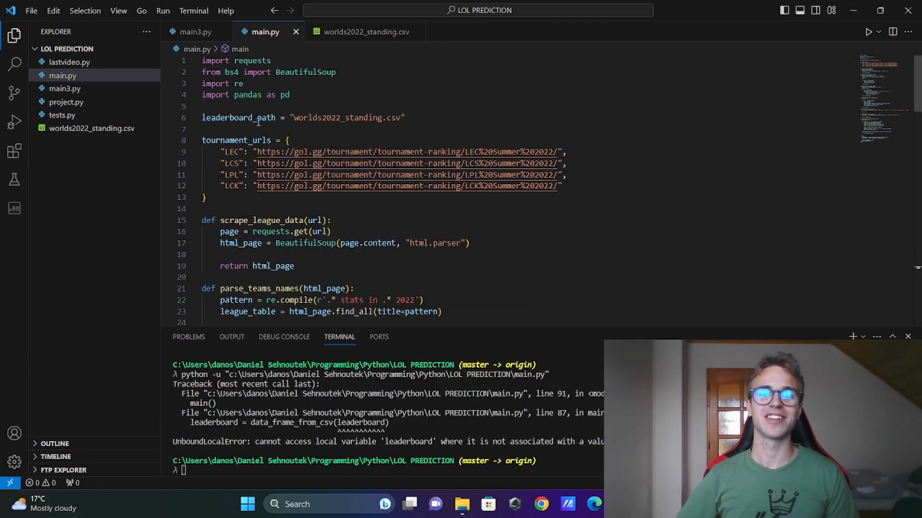
- Pass leaderboard_path to data_frame_from_csv and rerun main.py to print the standings table
{"action": "scroll", "scroll_direction": "down", "scroll_amount": 3}
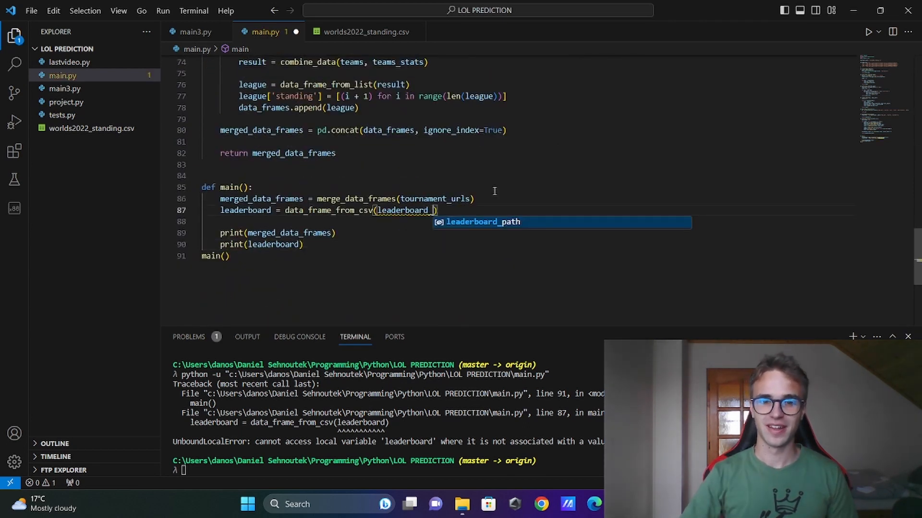
{"action": "type", "text": "_path"}
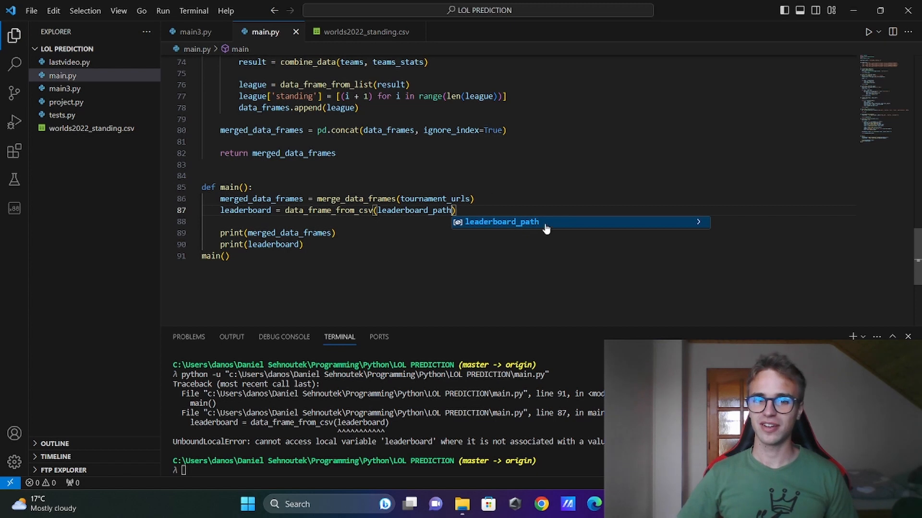
{"action": "left_click", "coordinate": [868, 32]}
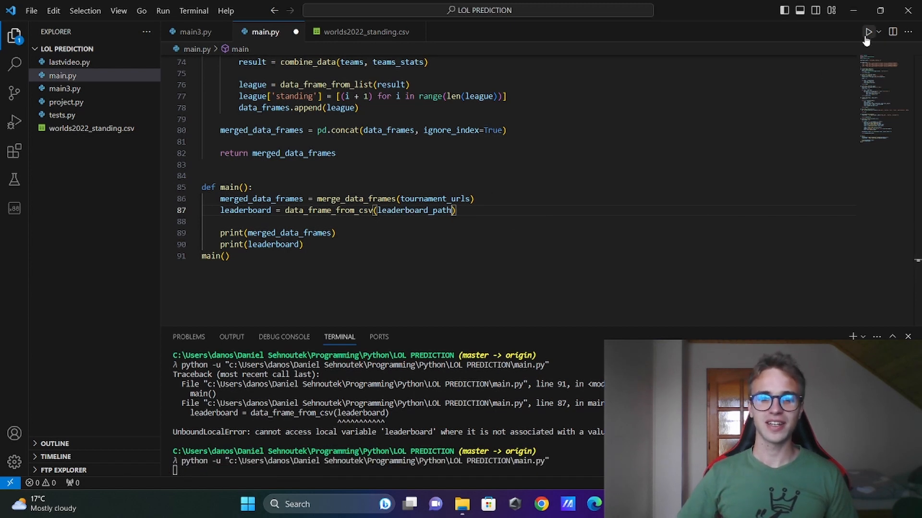
{"action": "left_click", "coordinate": [869, 32]}
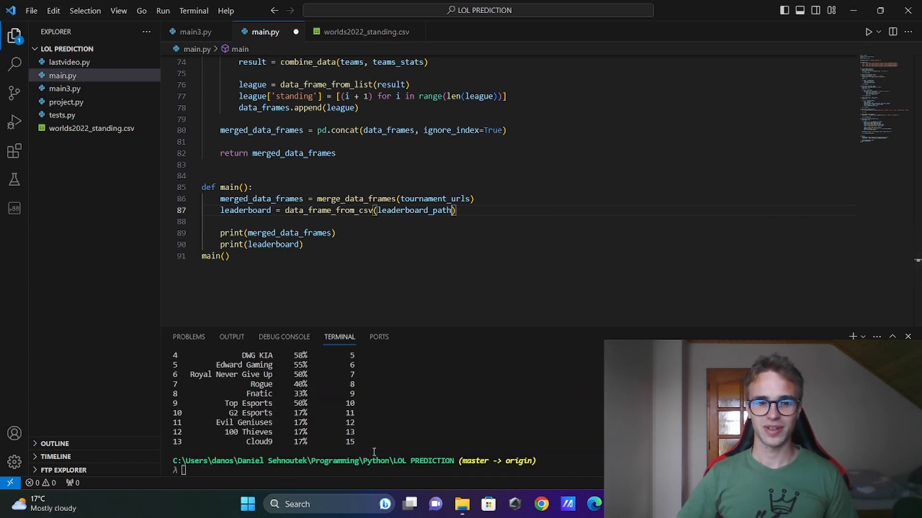